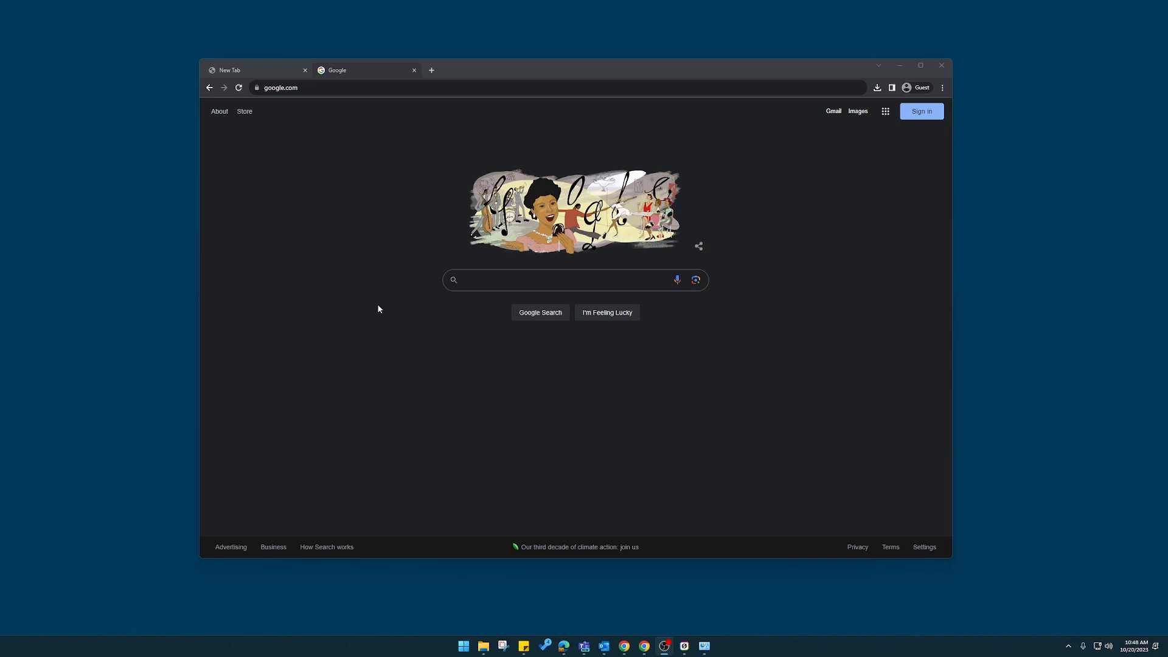
pyautogui.moveTo(384, 298)
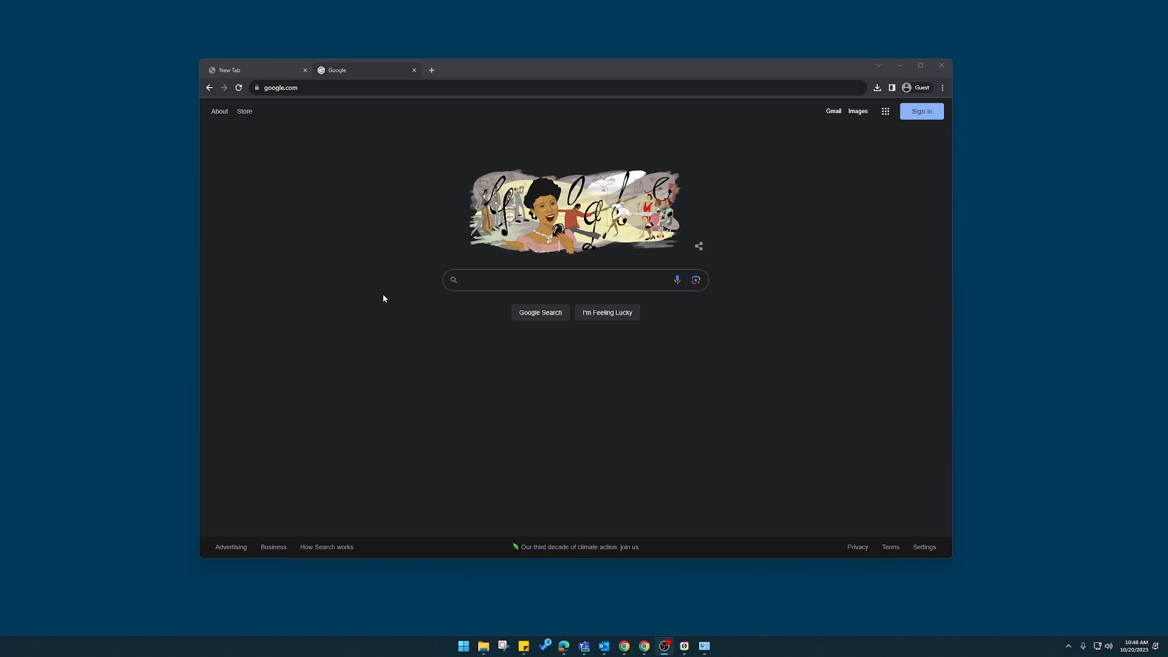
pyautogui.moveTo(388, 202)
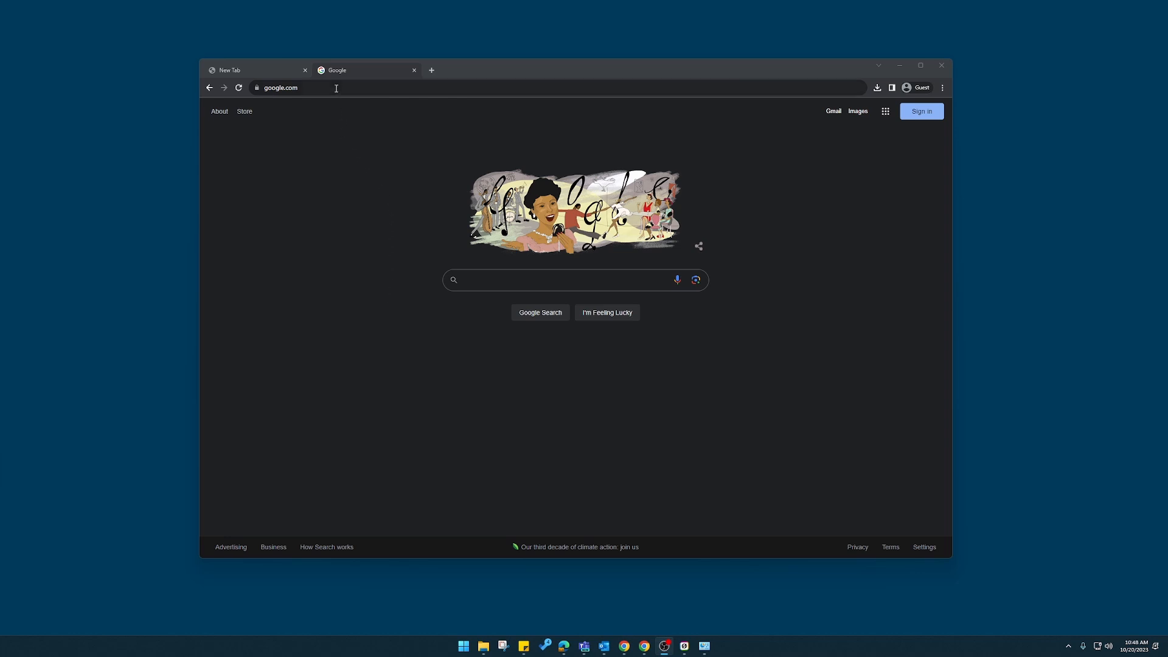
# Browse to the printer's Command Center RX at 10.29.0.81 in Chrome
pyautogui.click(336, 87)
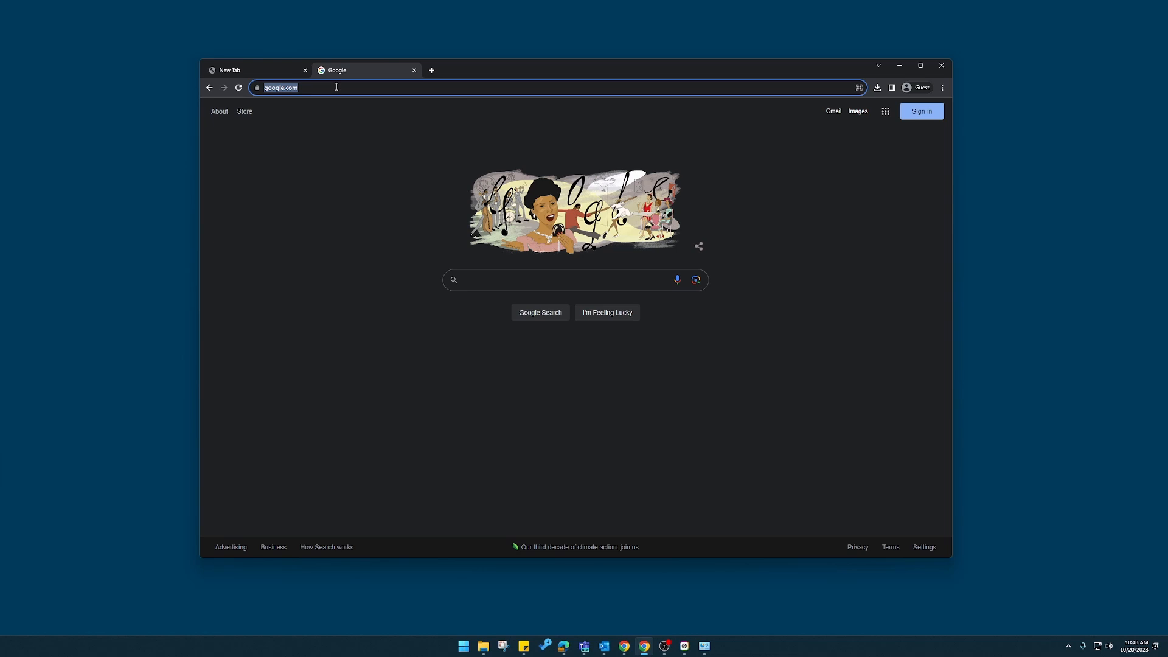
pyautogui.write('10.29.0.81')
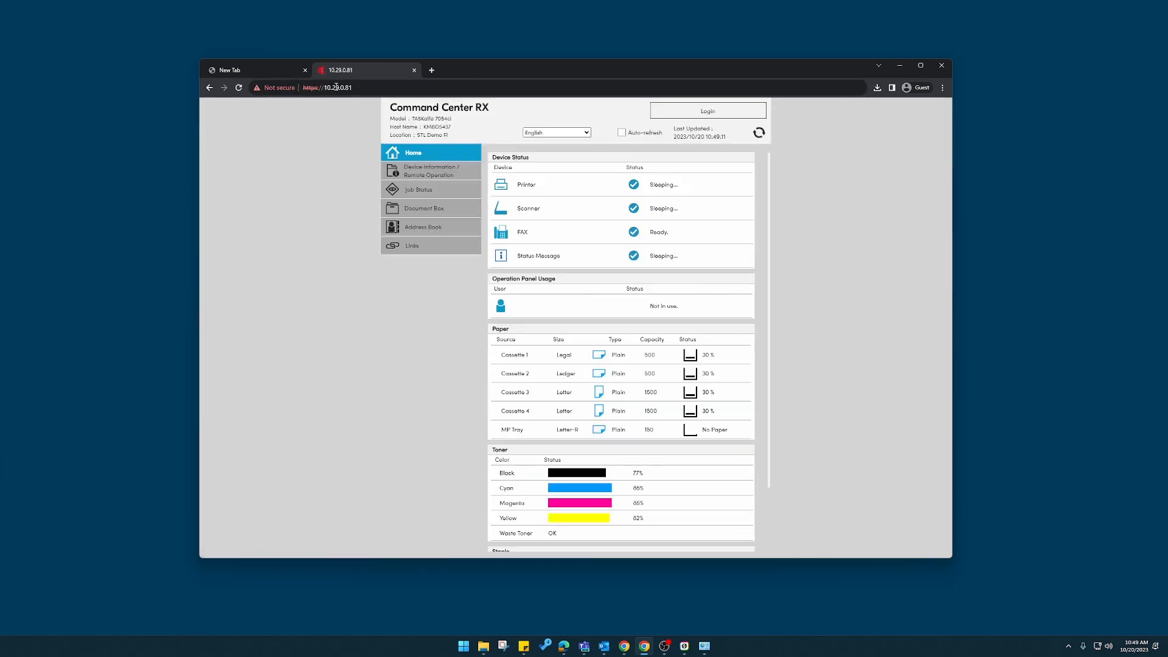
pyautogui.moveTo(341, 146)
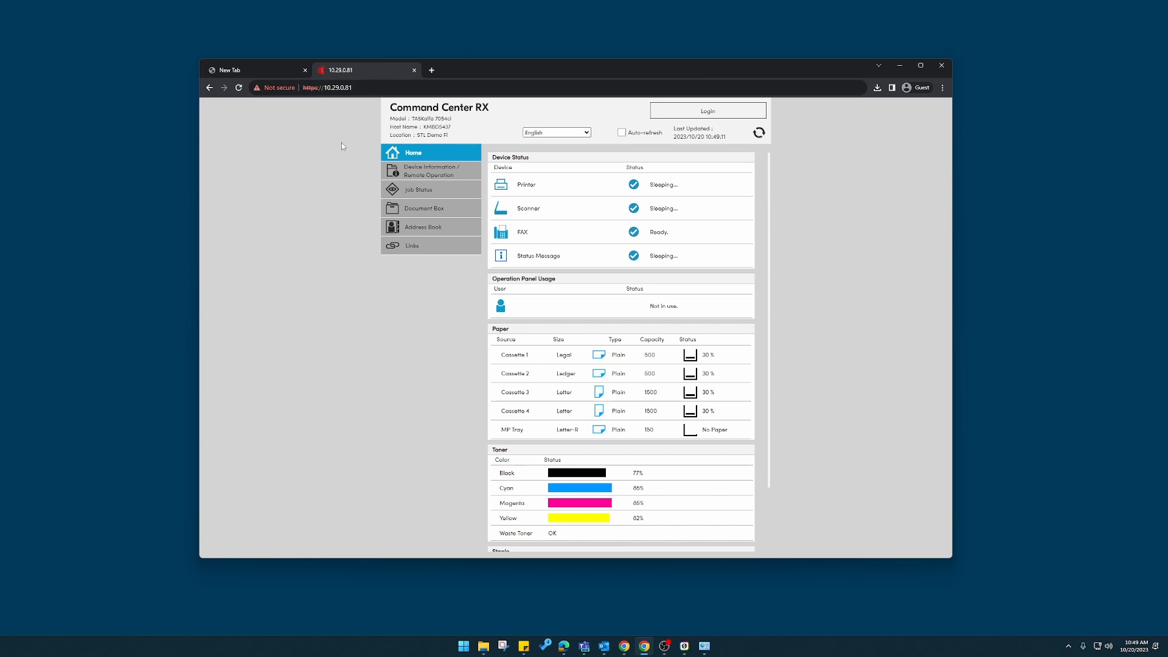
# Log in to Command Center RX as administrator via Admin Login
pyautogui.click(708, 109)
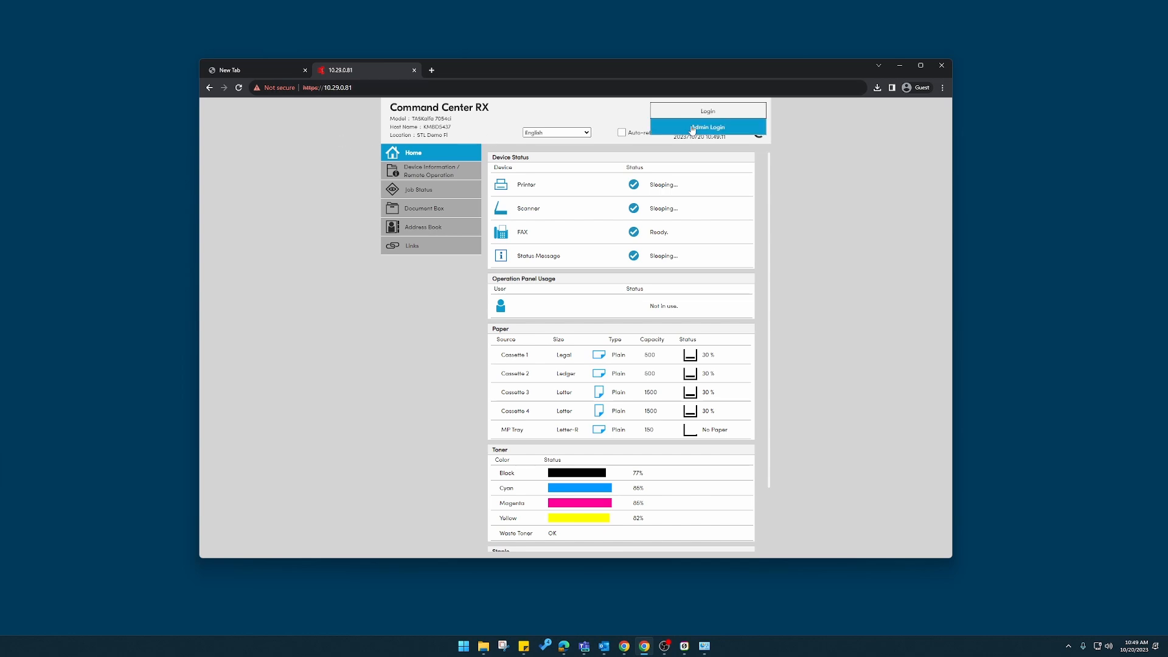
pyautogui.click(708, 127)
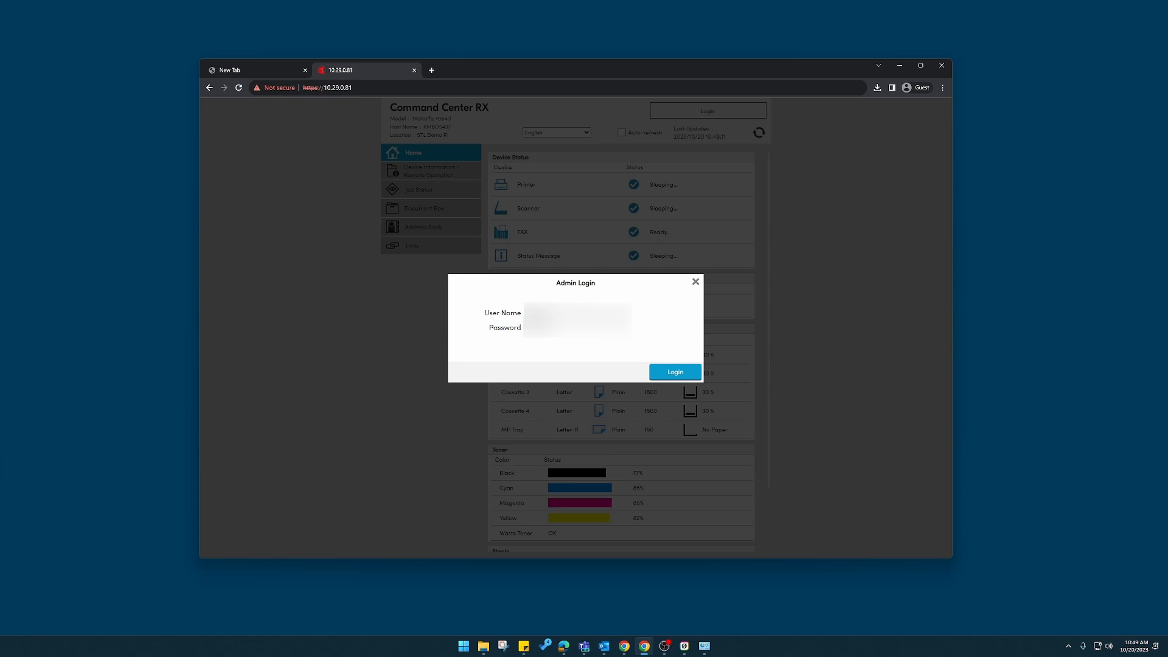
pyautogui.click(676, 373)
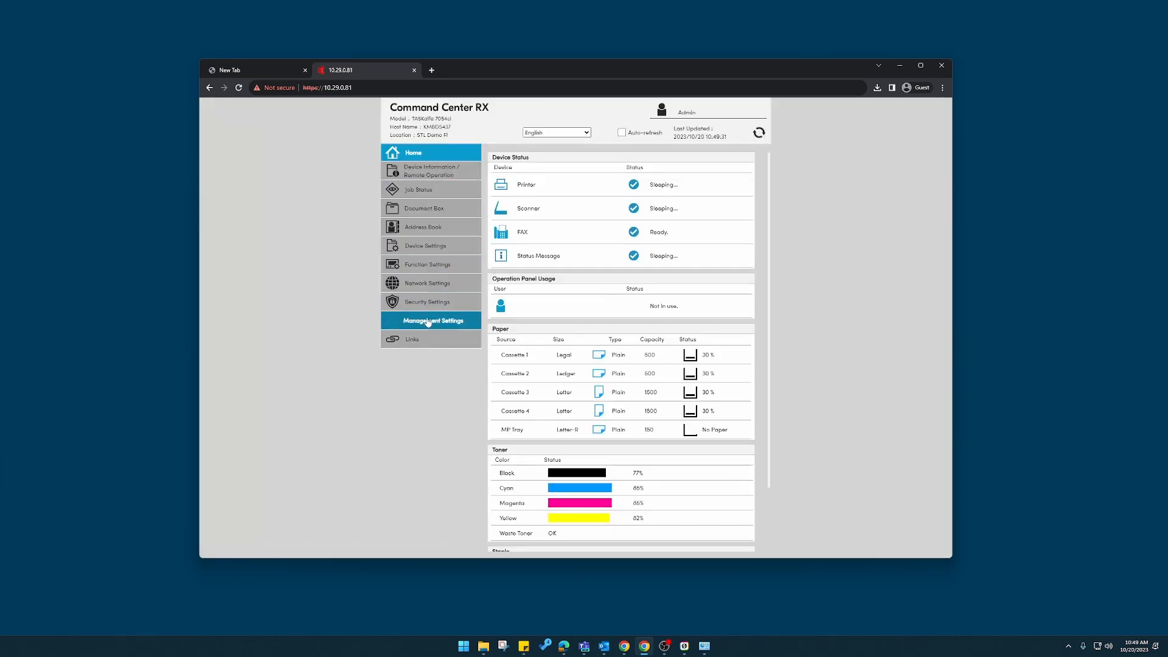
# Go to Management Settings > Job Accounting, showing accounting Off and no accounts
pyautogui.click(435, 321)
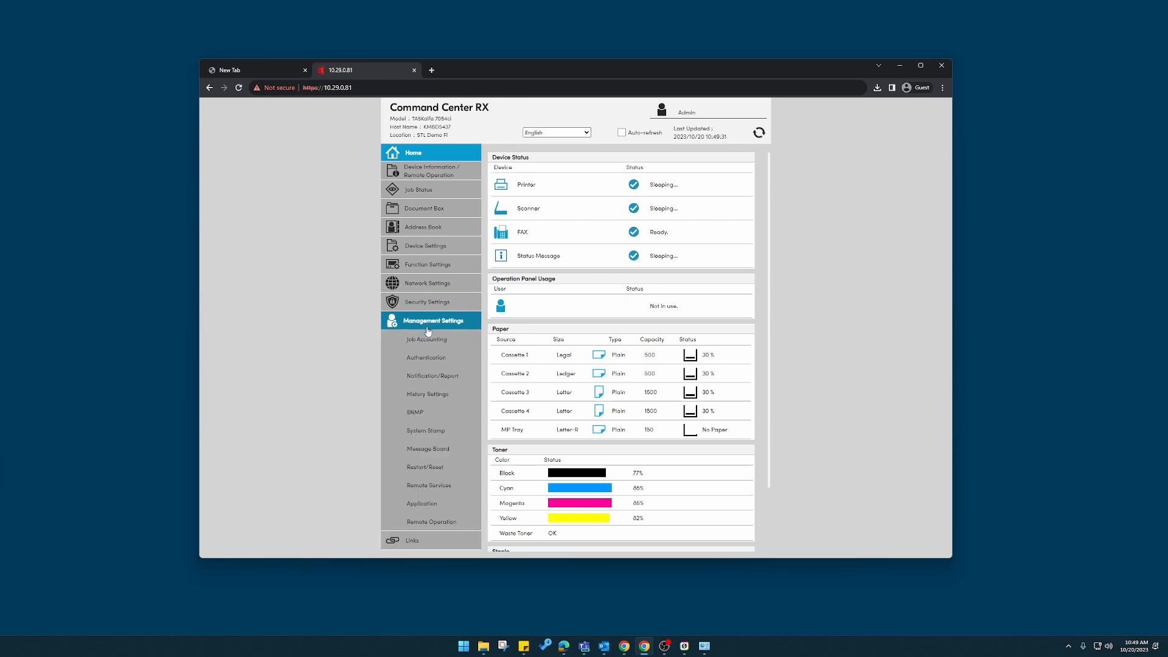
pyautogui.click(426, 339)
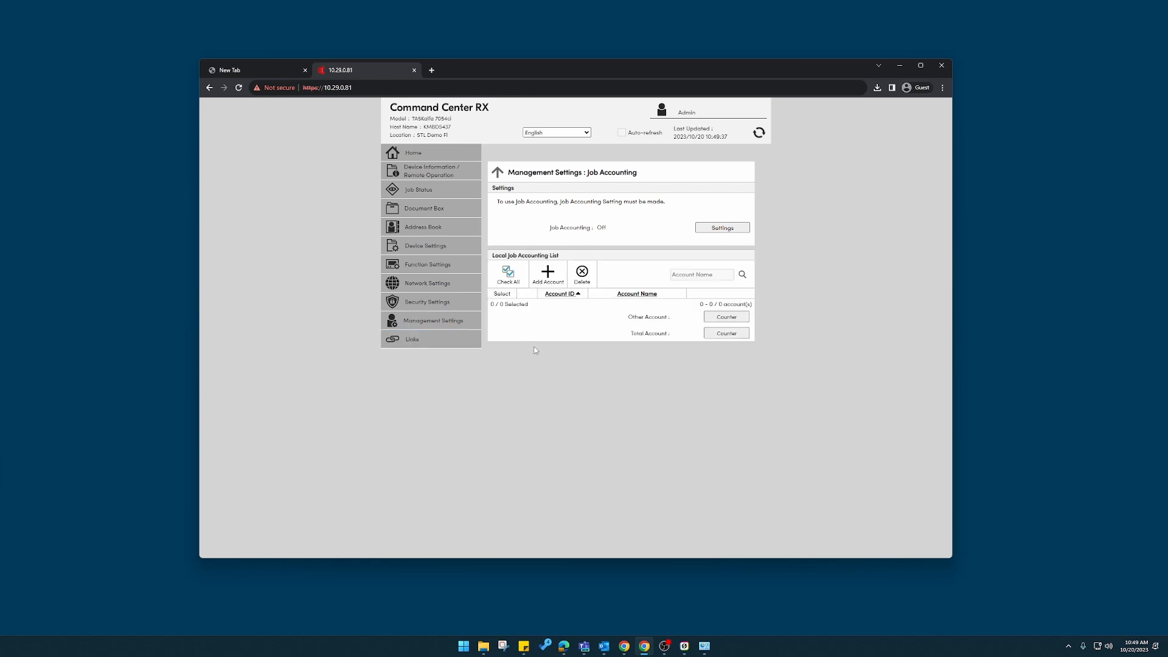
pyautogui.moveTo(551, 297)
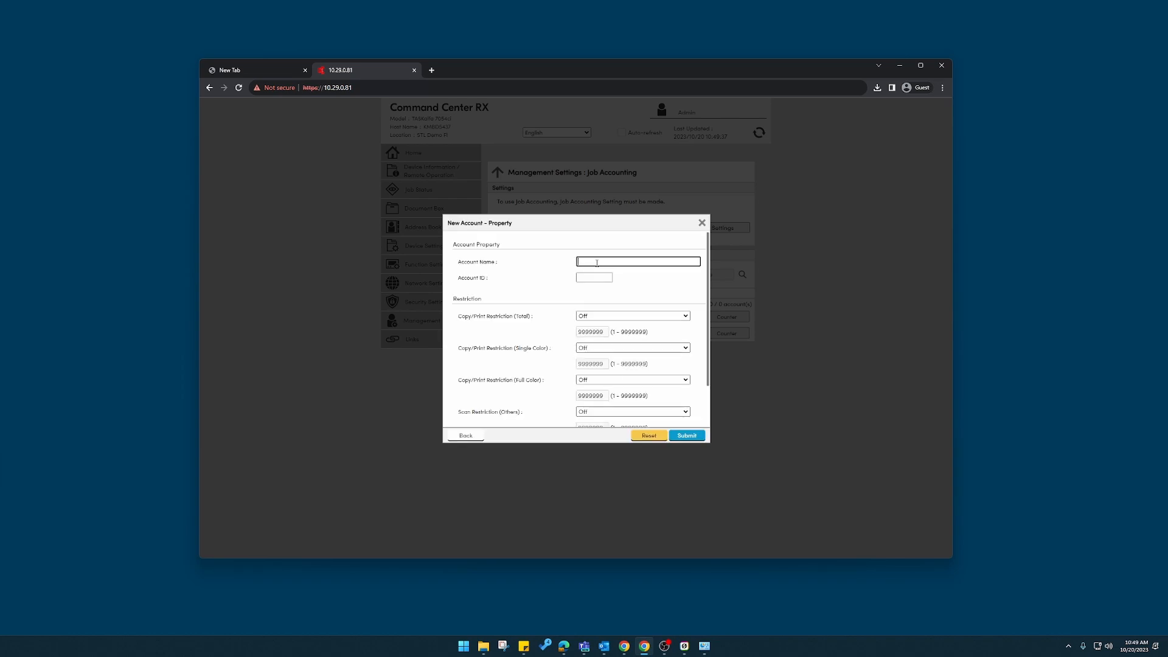
# Add account Marty with ID 1111 and no restrictions, and submit it
pyautogui.write('Mart')
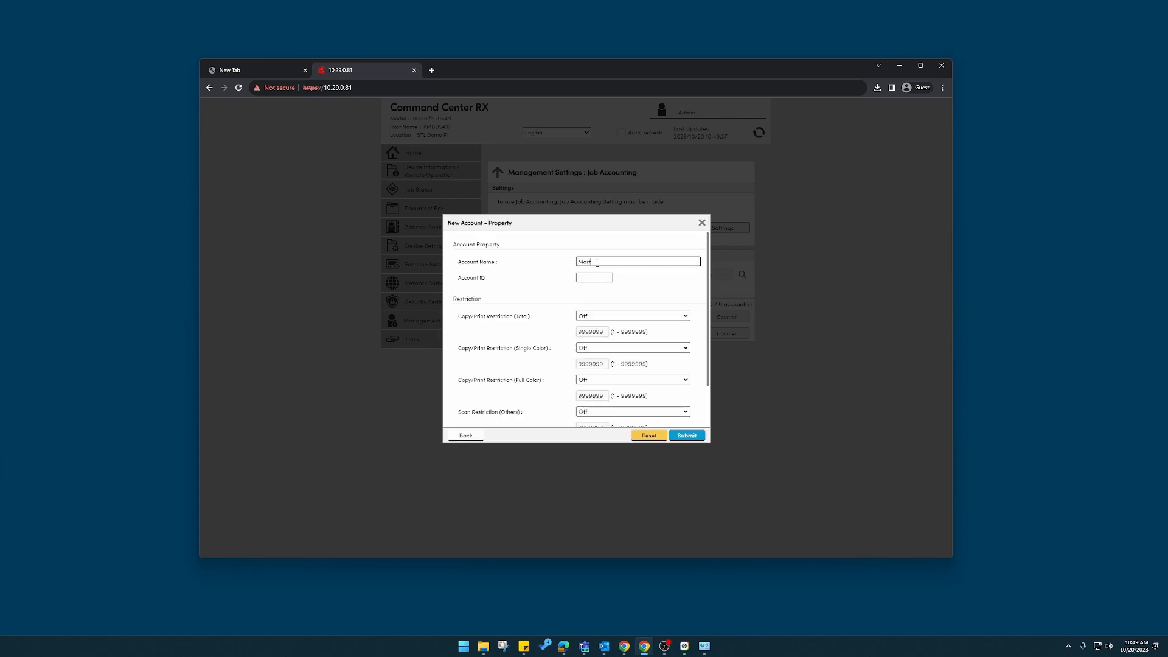
pyautogui.click(594, 278)
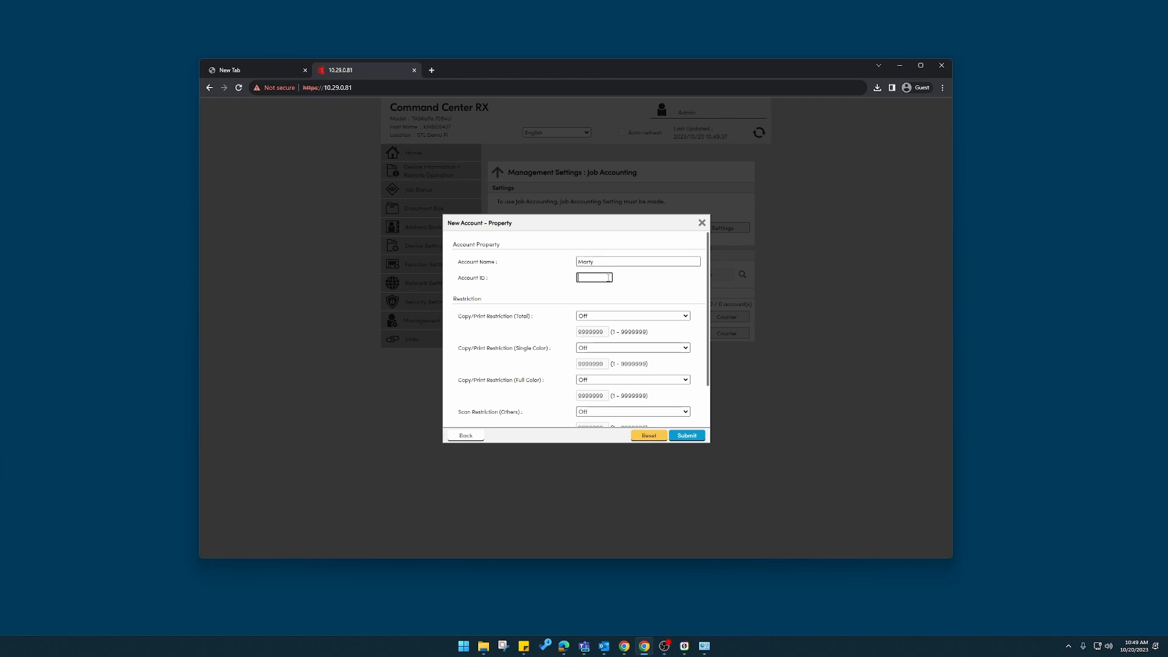
pyautogui.write('1111')
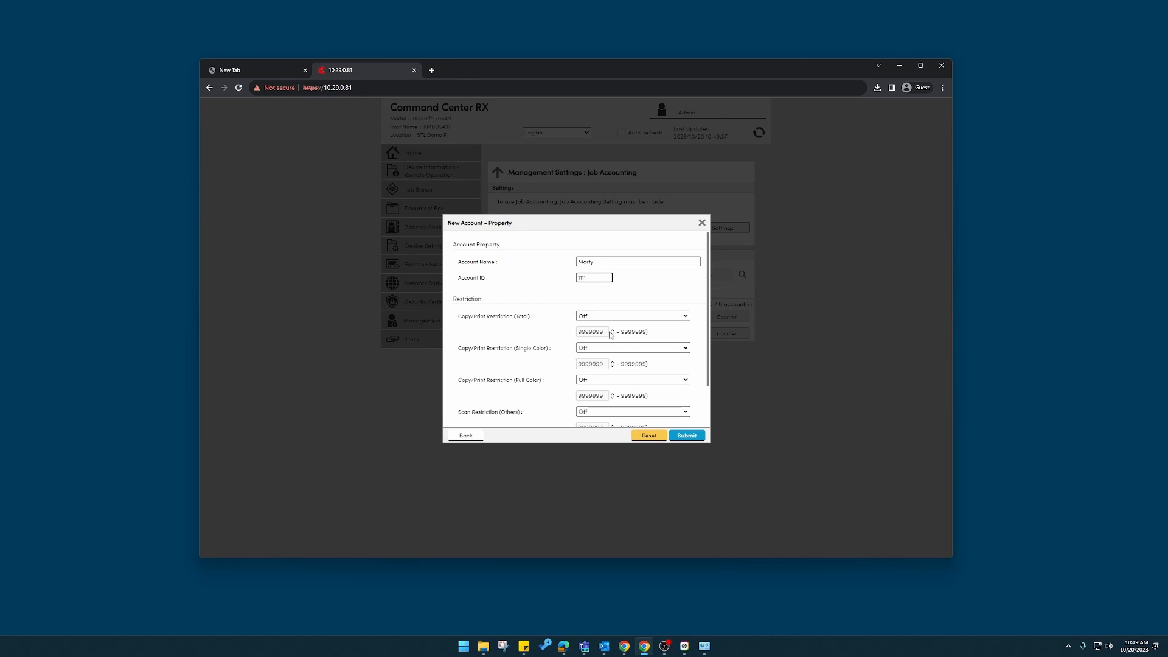
pyautogui.scroll(-3)
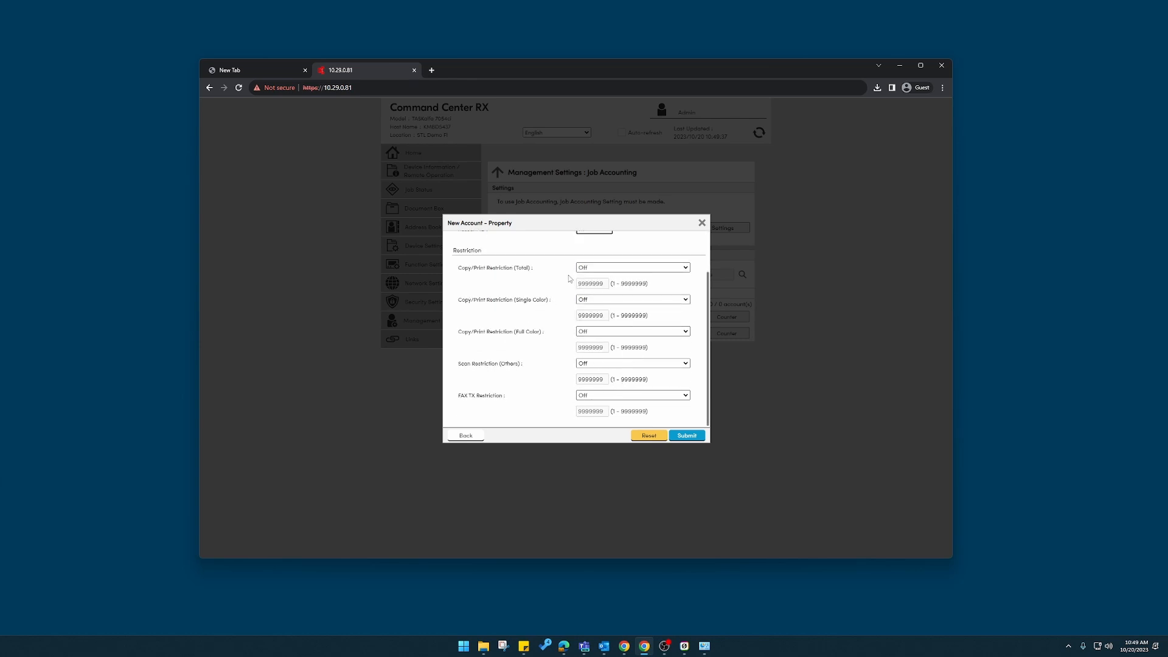
pyautogui.moveTo(509, 303)
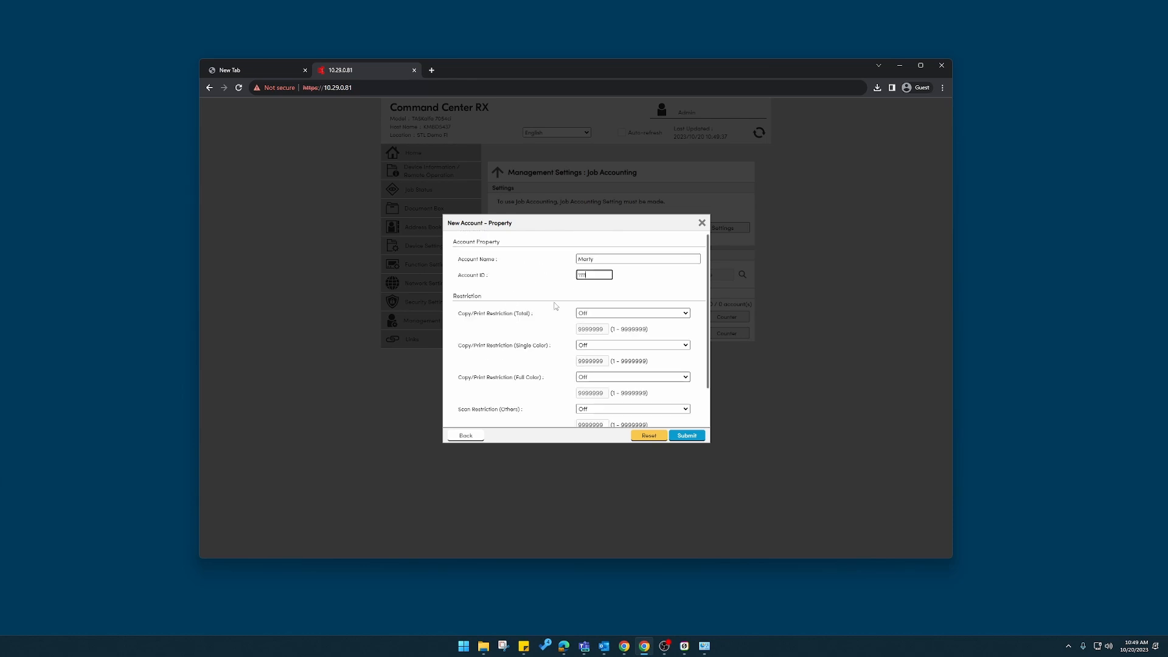
pyautogui.scroll(-3)
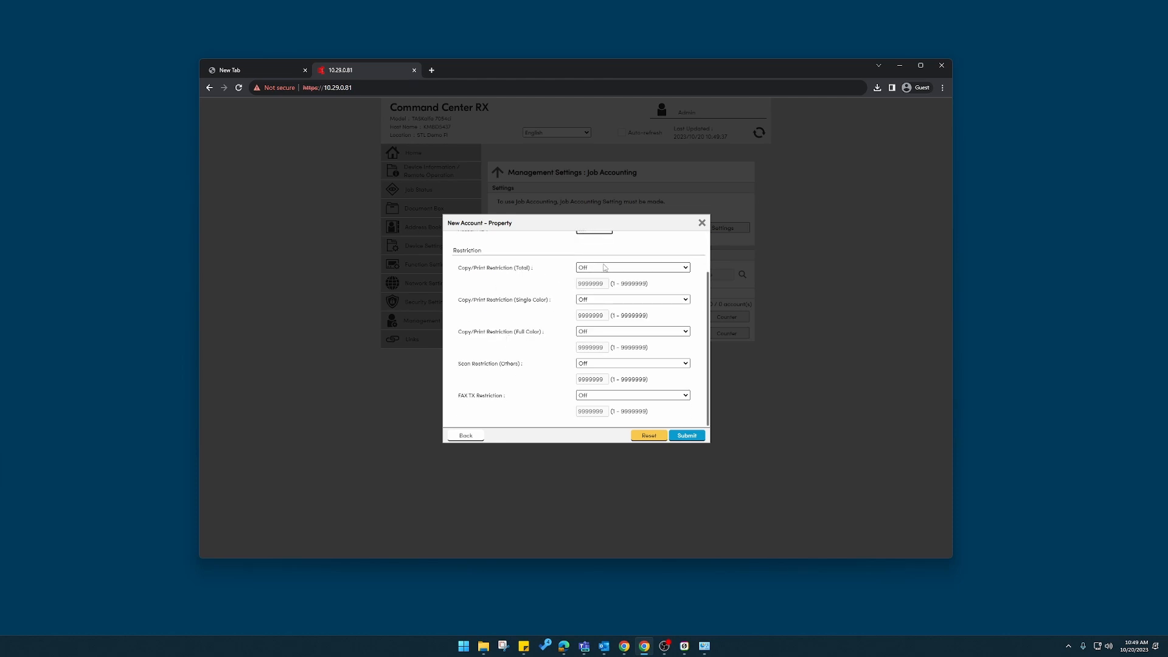
pyautogui.moveTo(667, 427)
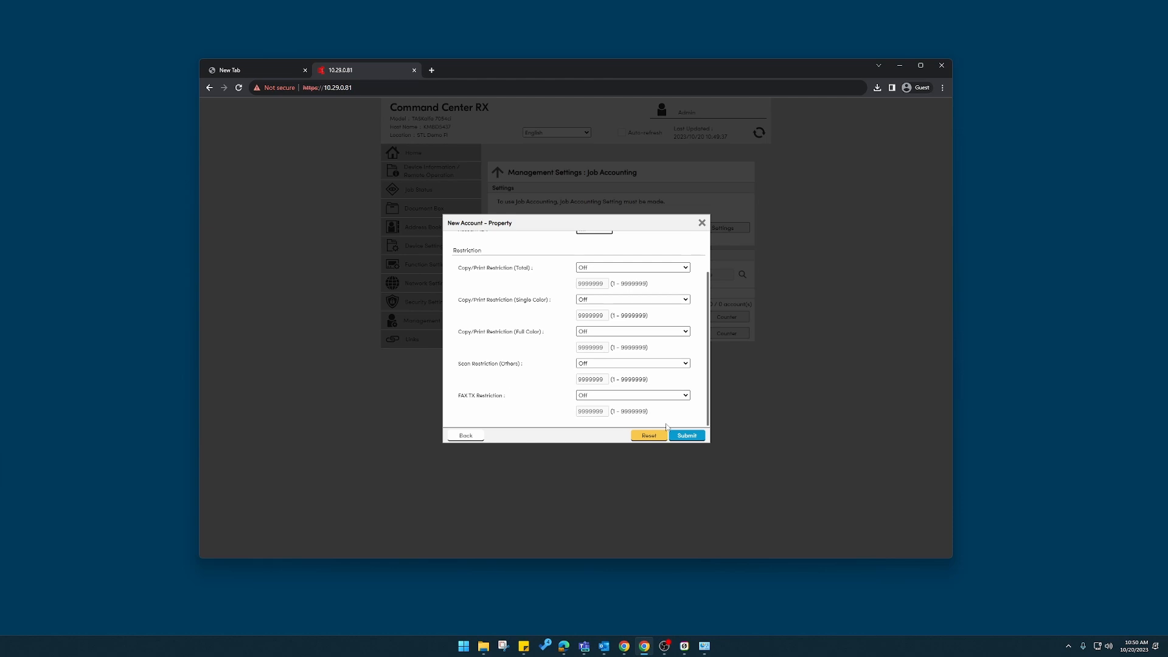
pyautogui.click(686, 434)
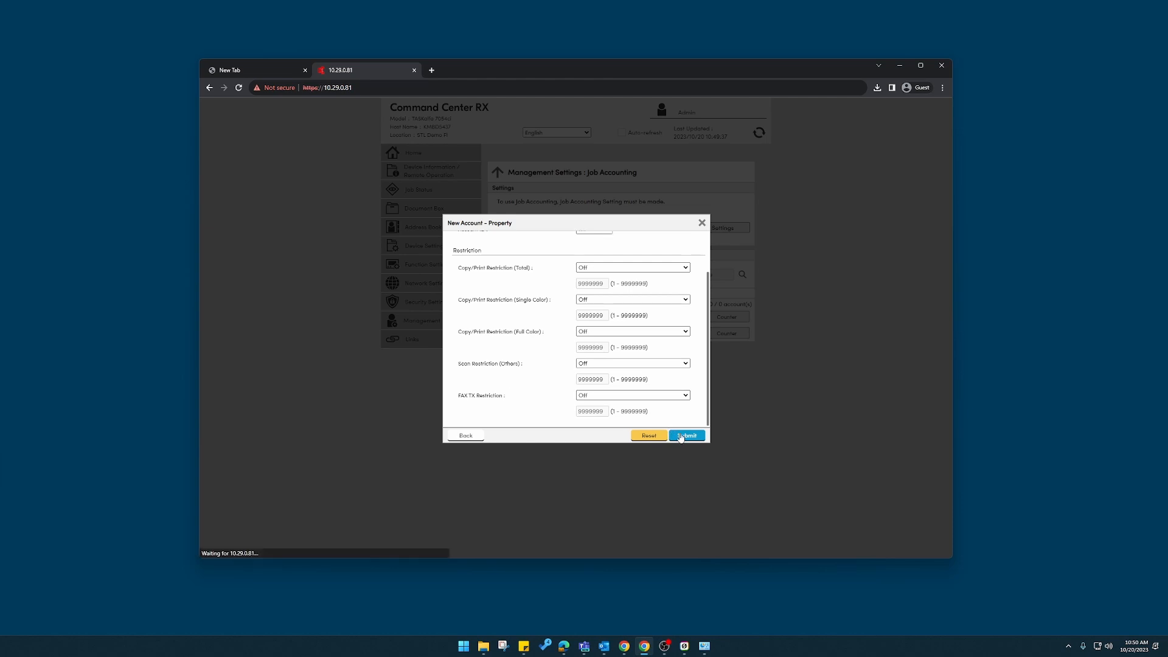
pyautogui.click(686, 436)
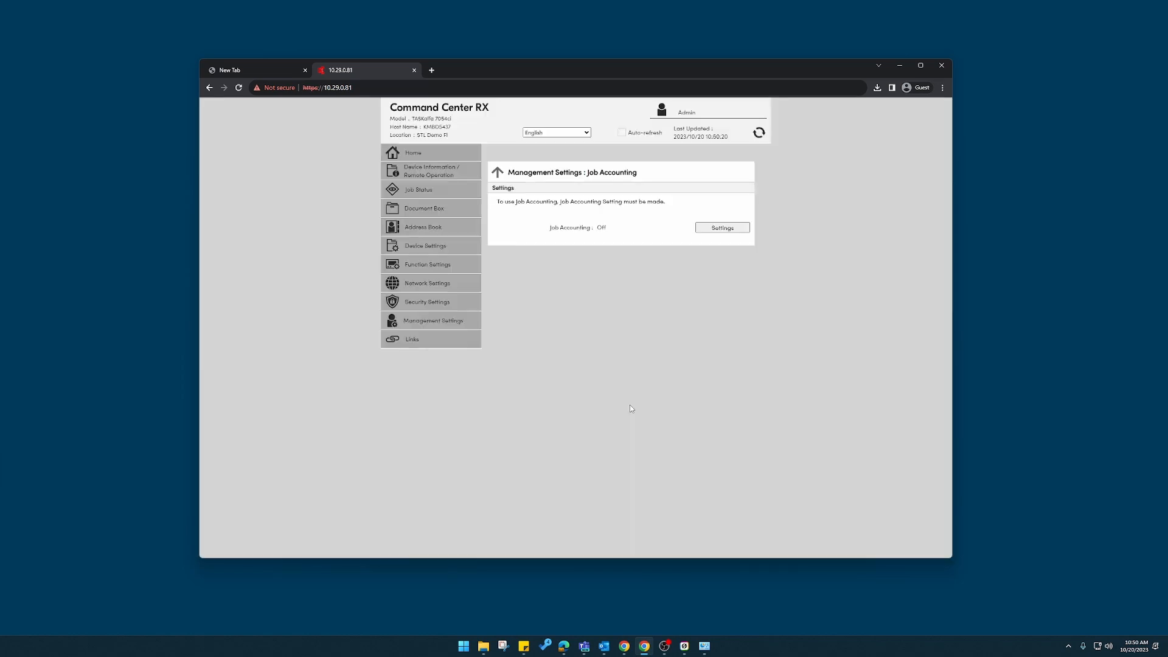
pyautogui.moveTo(701, 267)
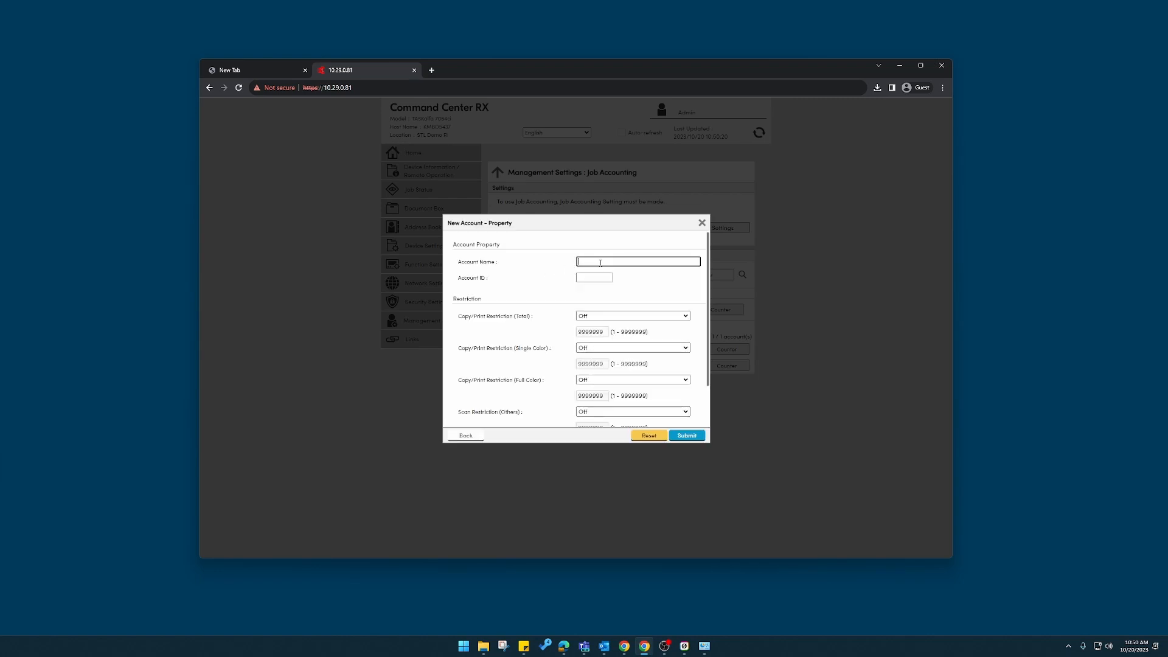
# Add account Public with ID 2222 and full-colour copy/print set to Reject Usage
pyautogui.write('Public')
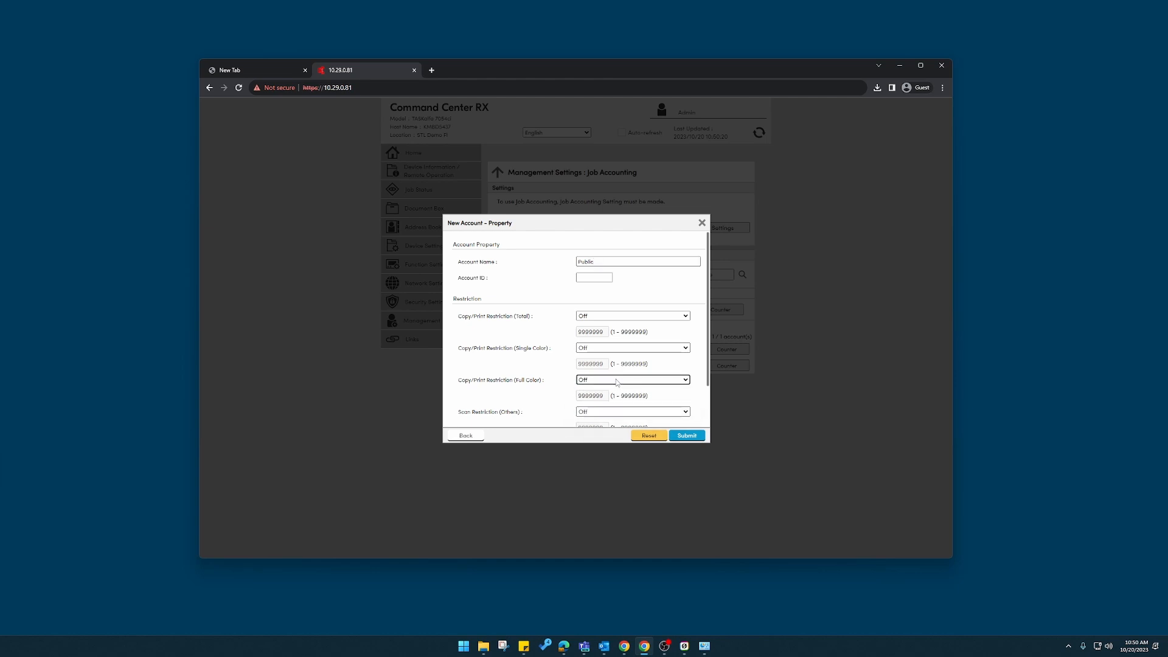
pyautogui.click(632, 380)
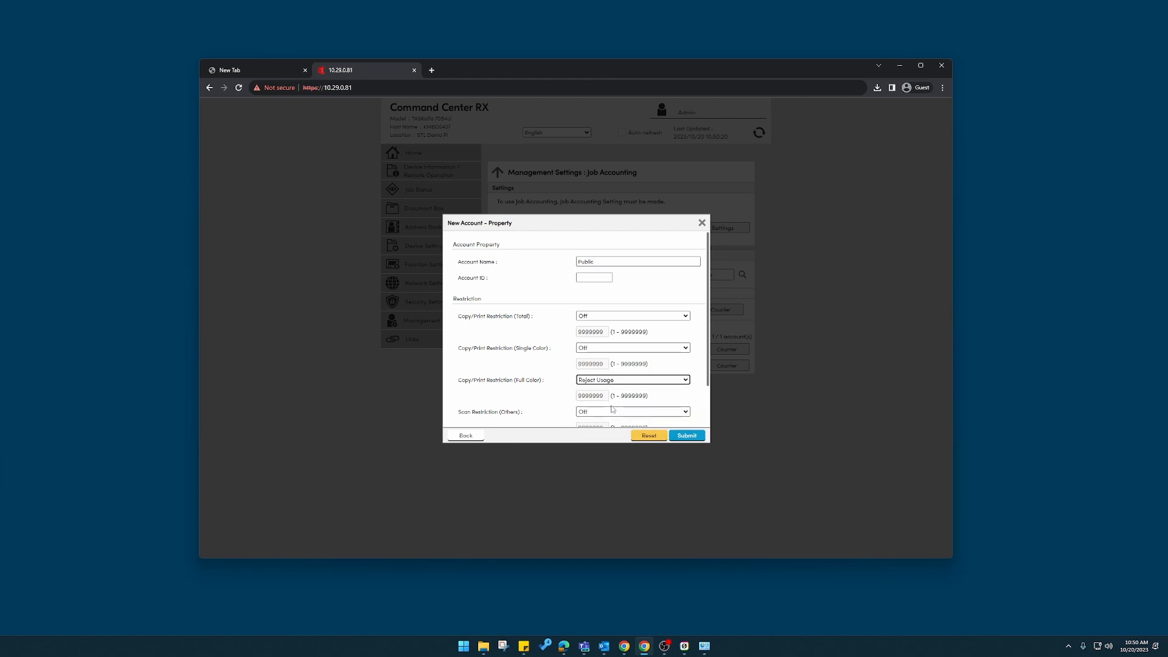
pyautogui.click(686, 435)
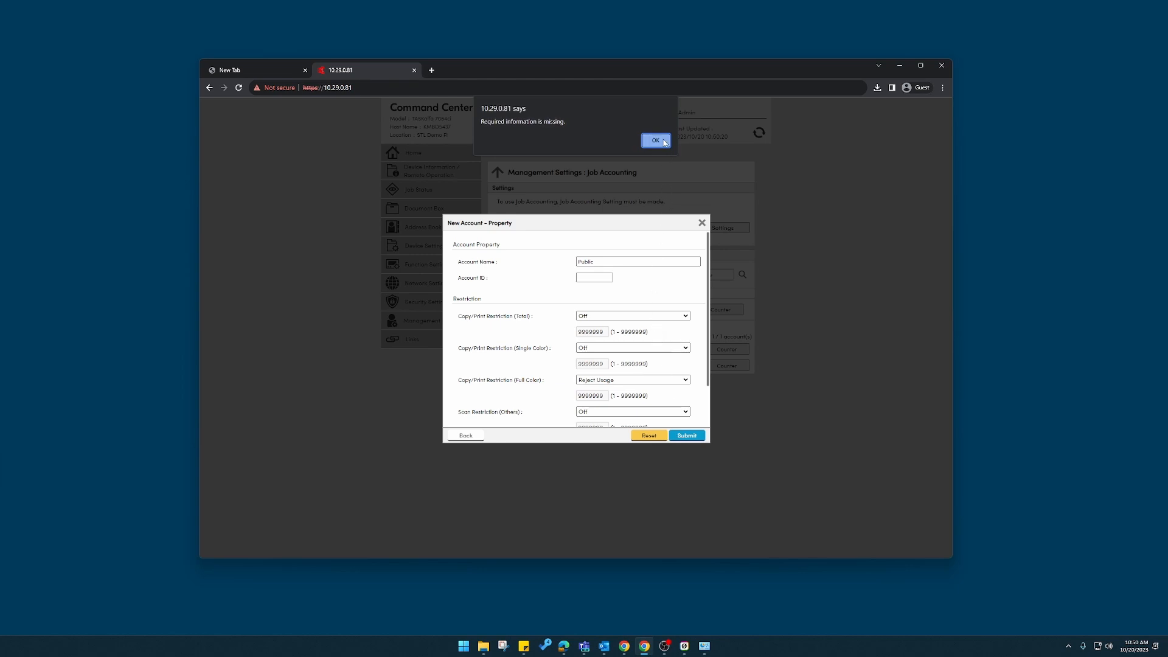
pyautogui.click(656, 140)
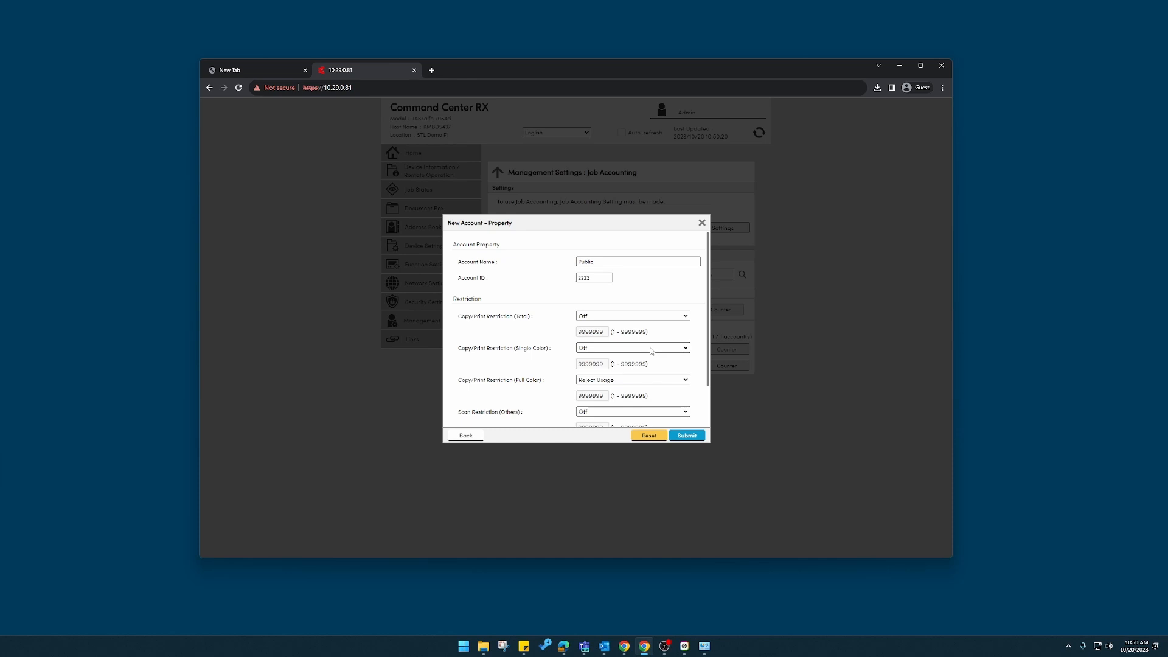
pyautogui.click(686, 434)
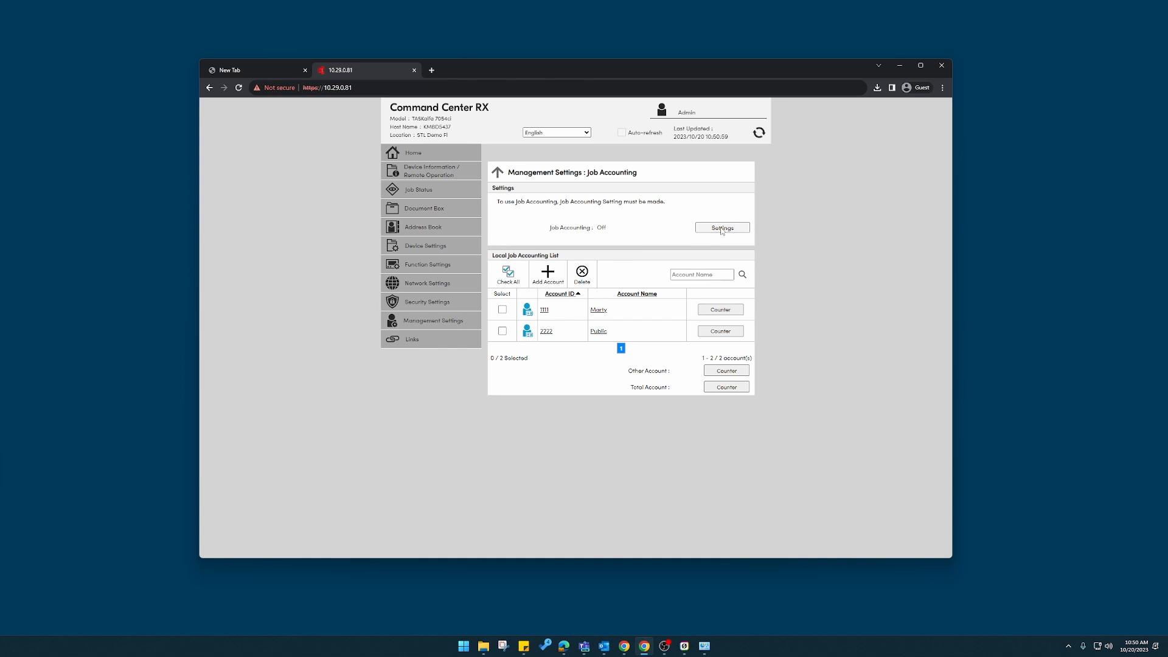
# Turn Job Accounting On with local access and submit the settings
pyautogui.click(721, 228)
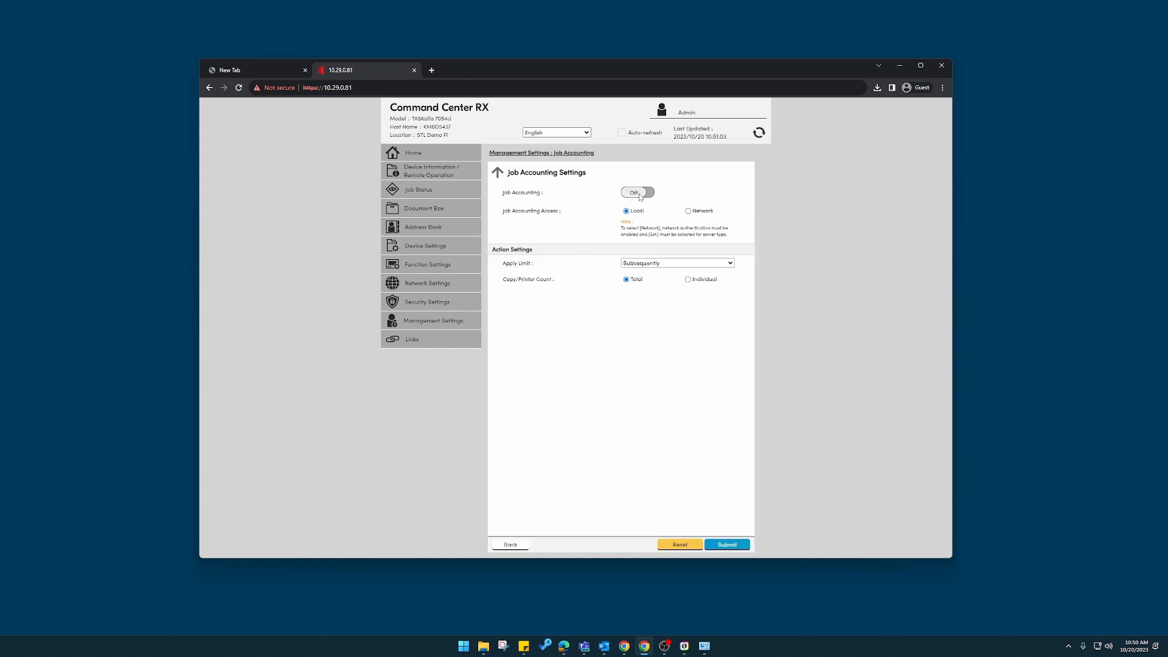
pyautogui.click(638, 193)
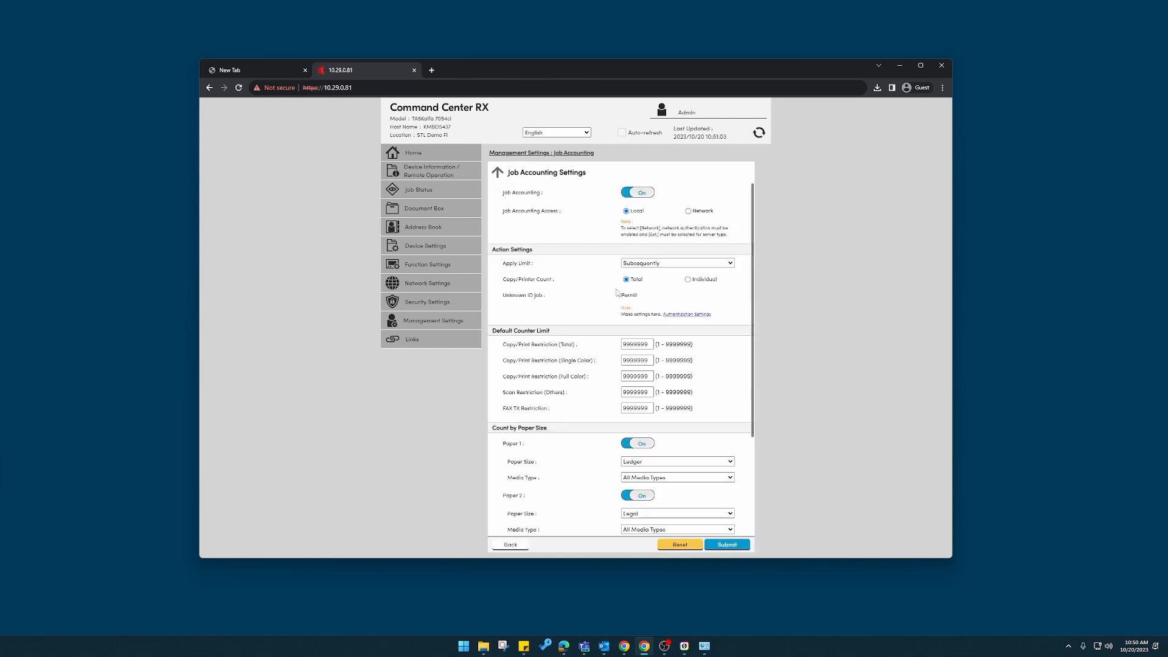
pyautogui.moveTo(594, 305)
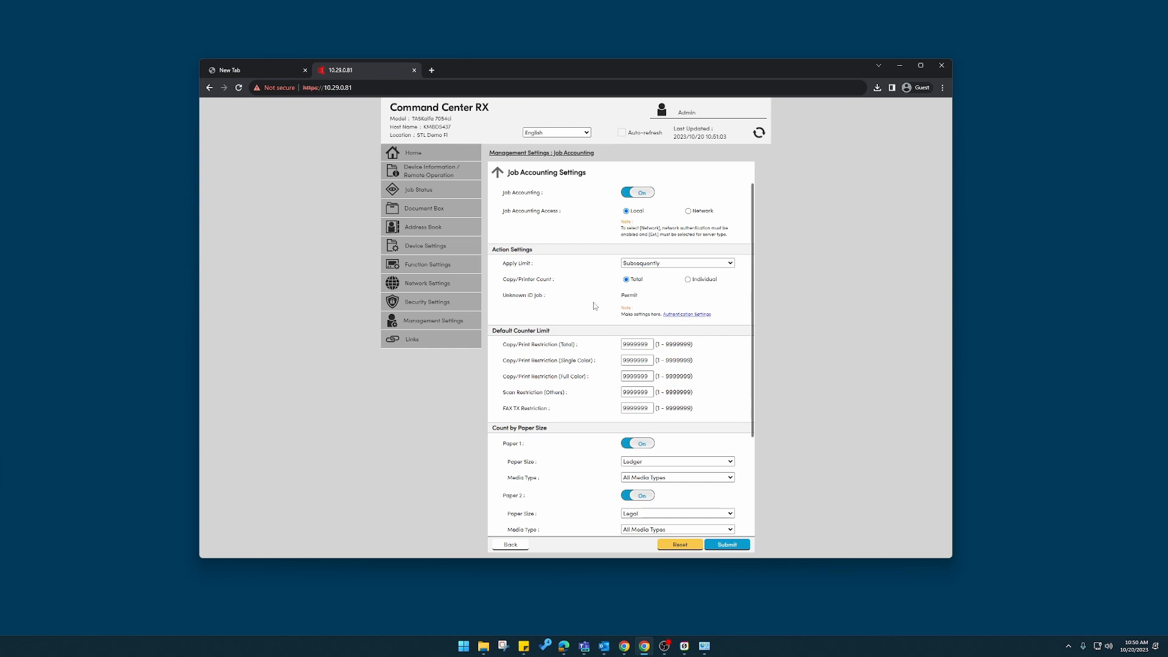
pyautogui.scroll(-3)
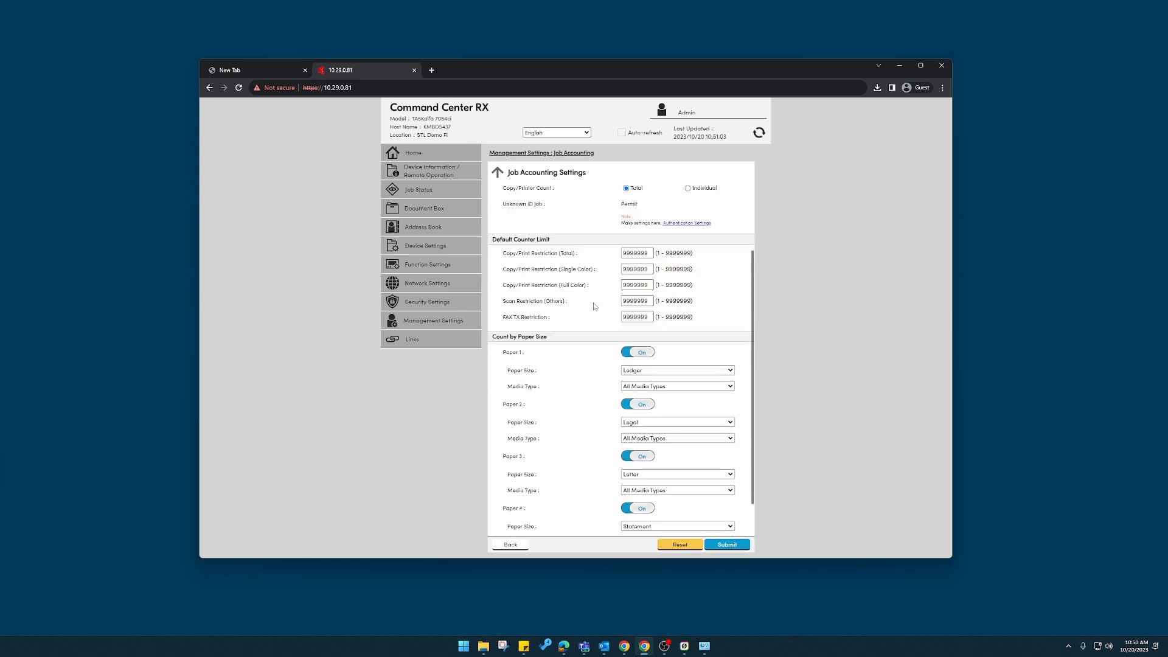
pyautogui.scroll(-3)
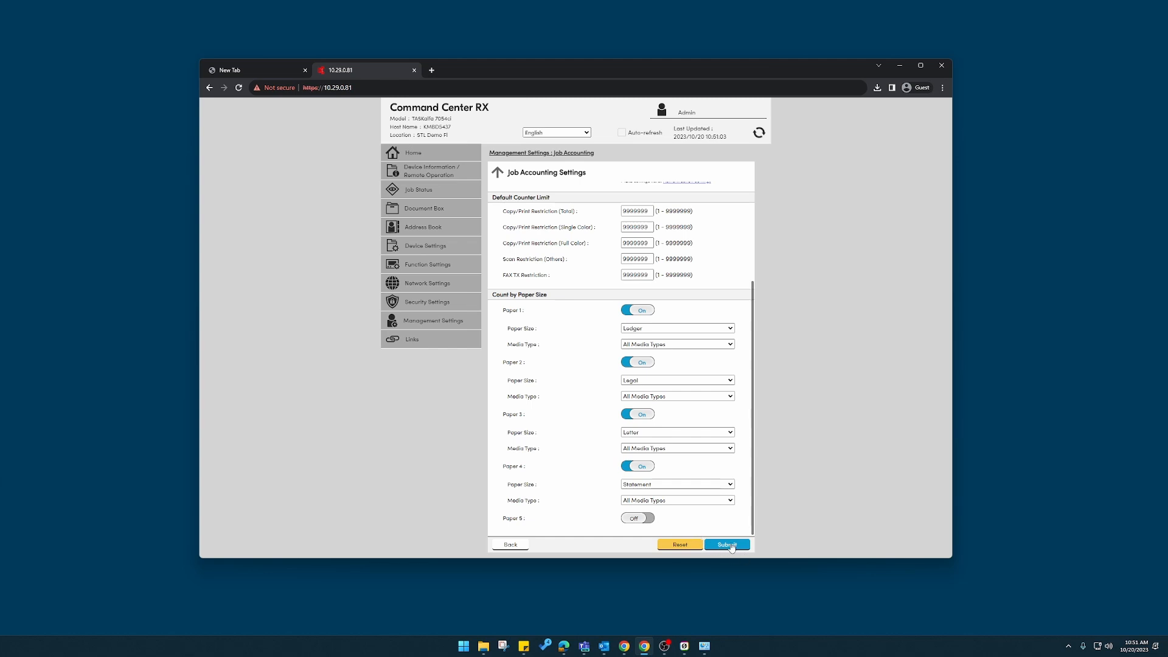
pyautogui.click(726, 544)
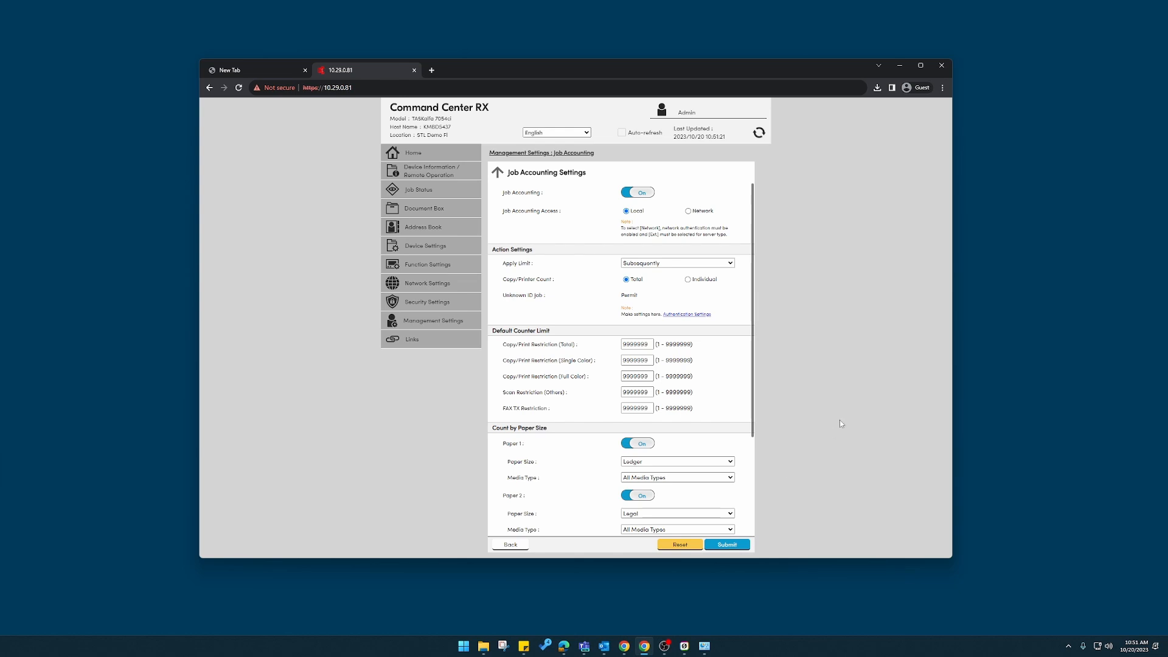
pyautogui.moveTo(818, 359)
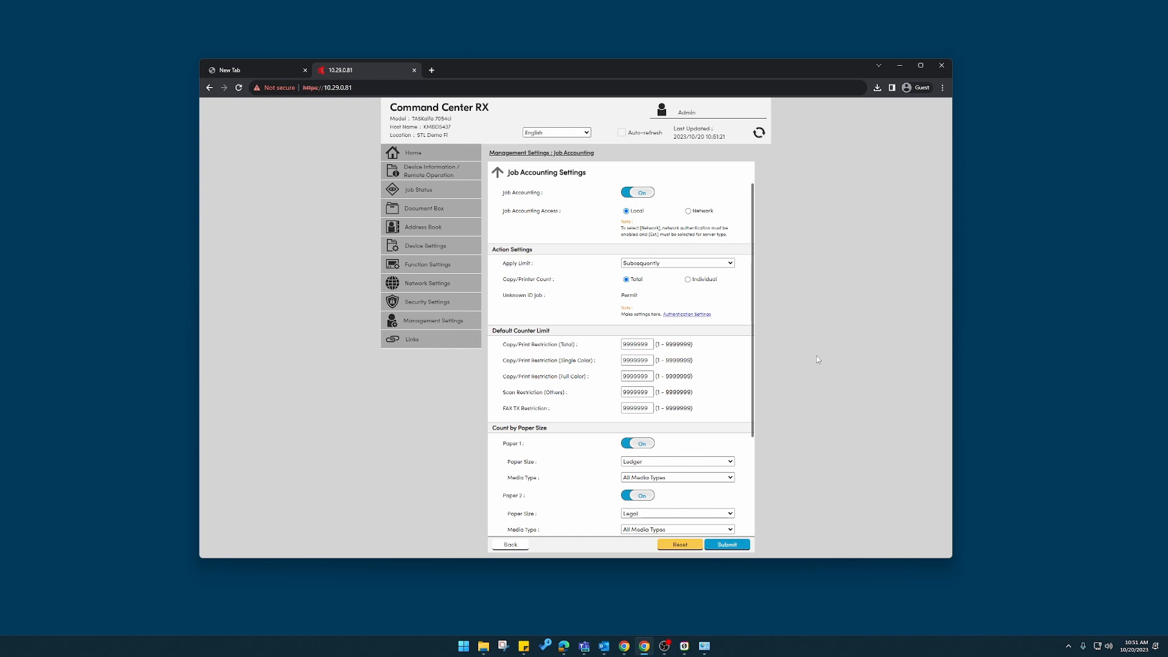
pyautogui.moveTo(469, 638)
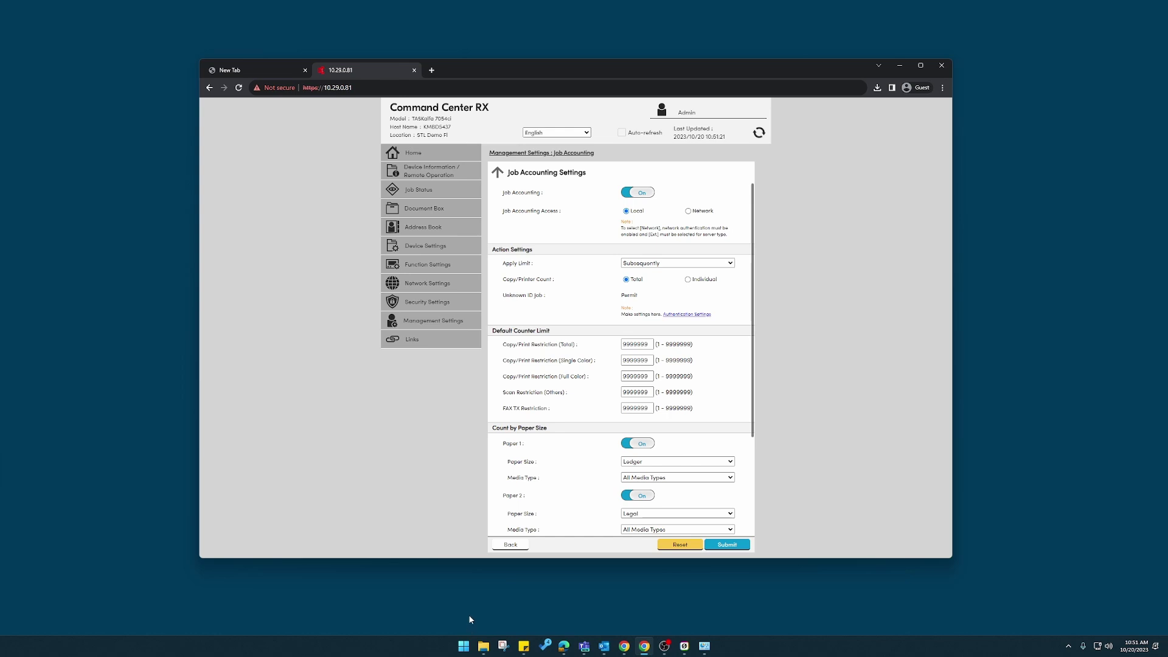
pyautogui.moveTo(469, 614)
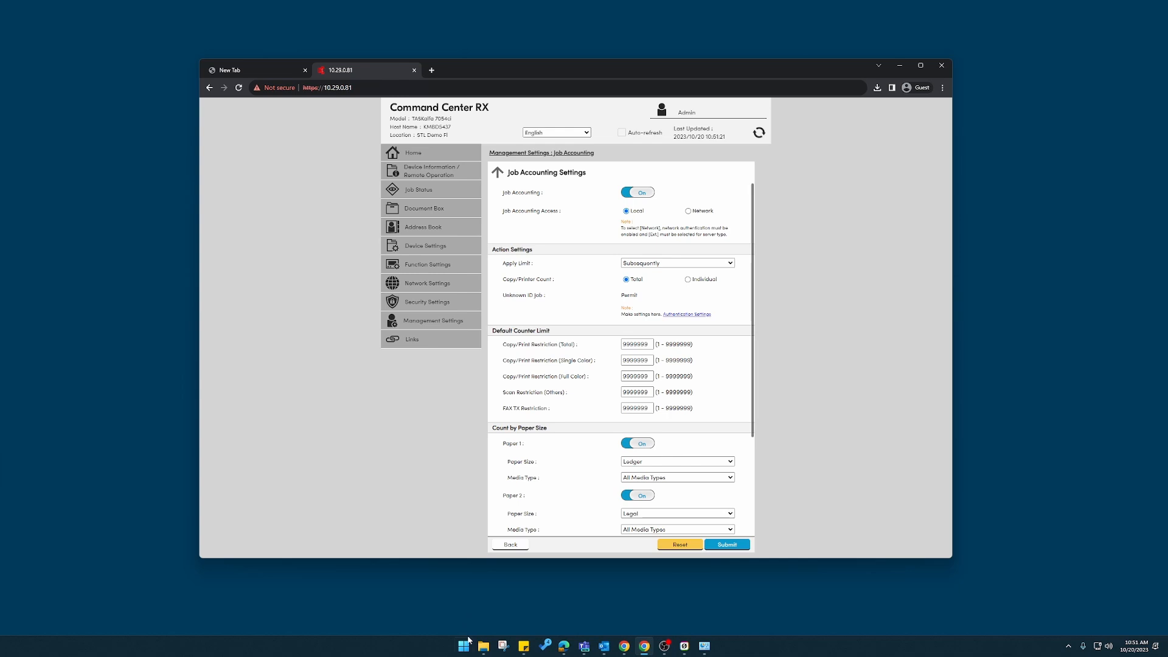
# Search 'control' from Start and launch Control Panel toward the TASKalfa 7054ci KX printer page
pyautogui.click(462, 646)
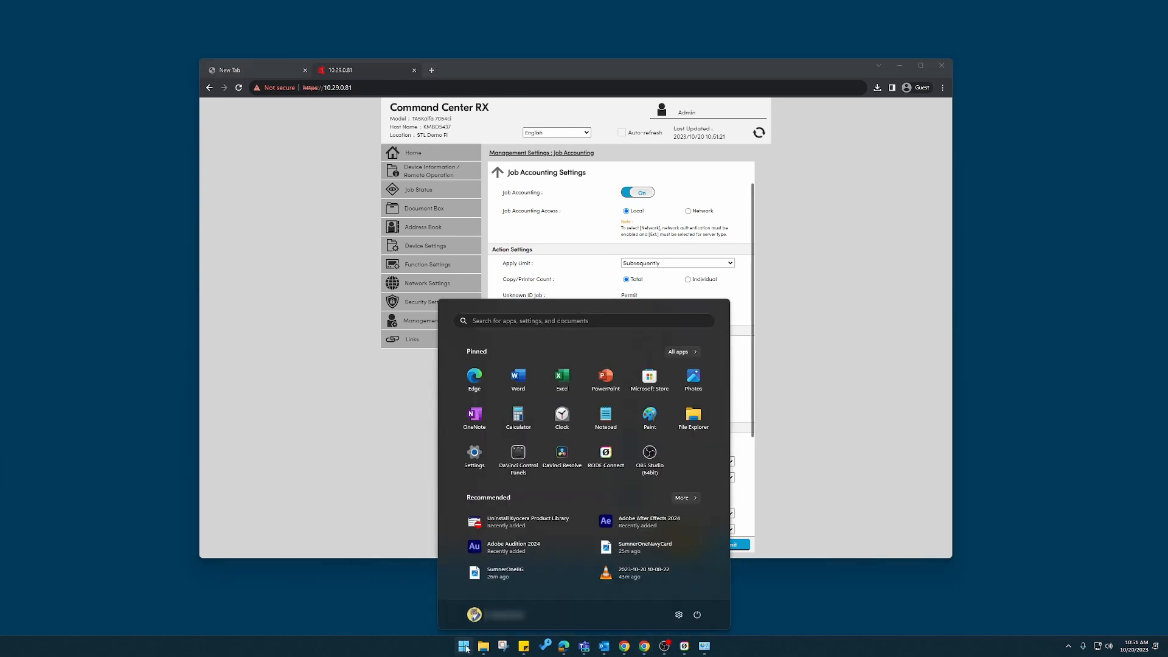
pyautogui.write('conrtol')
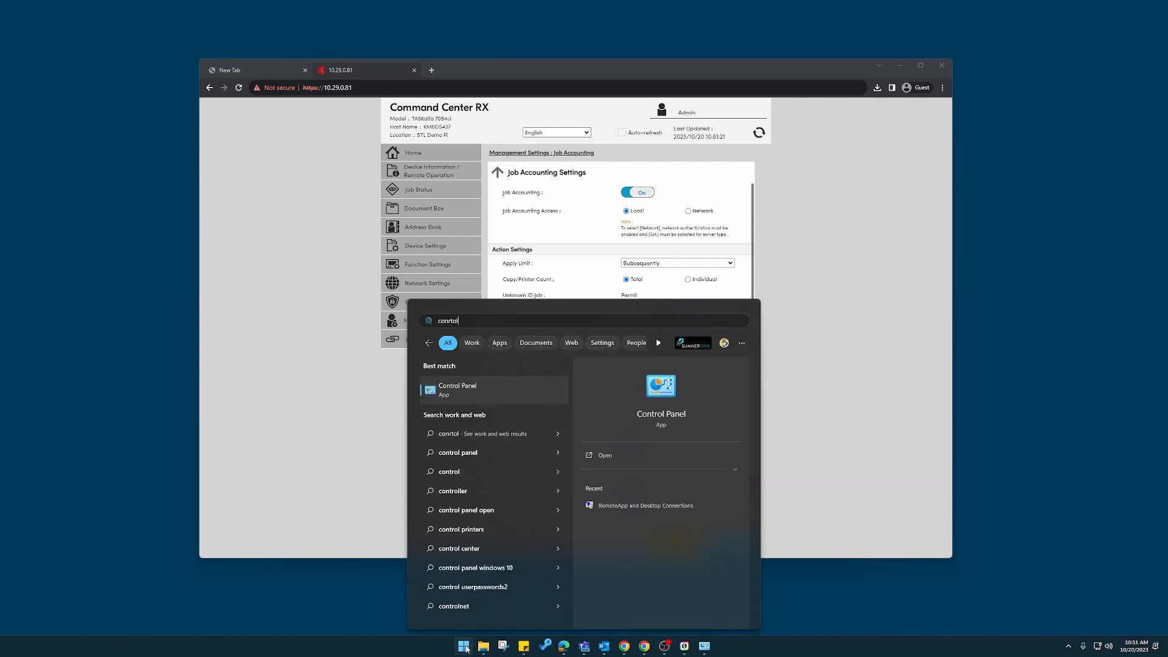
pyautogui.click(457, 390)
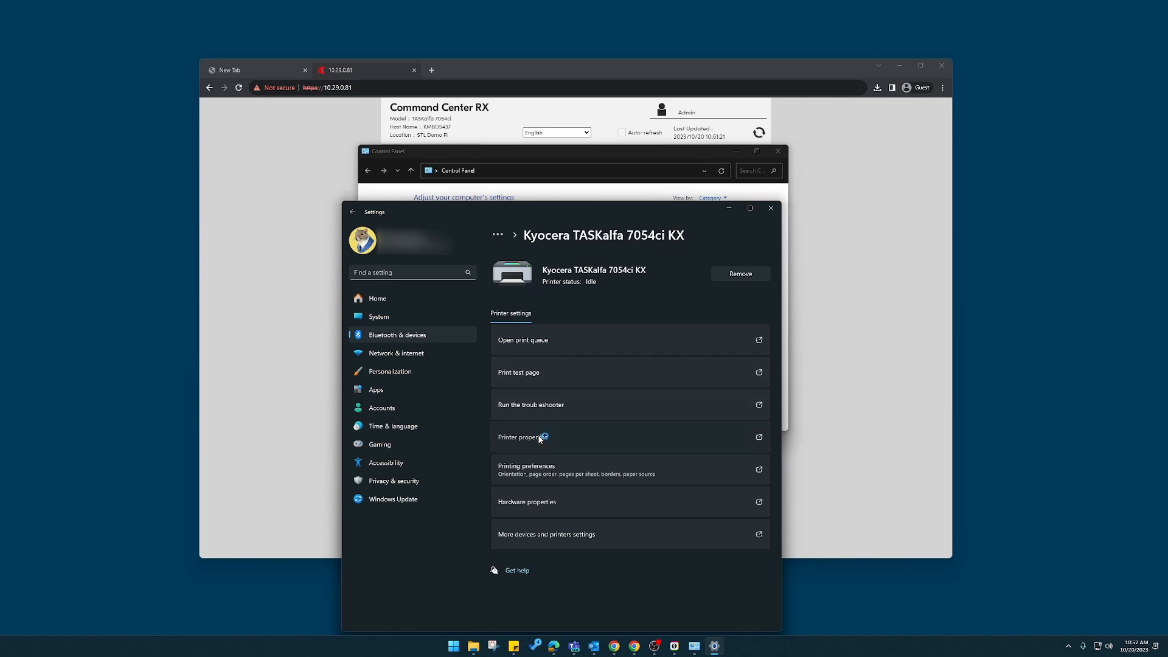
# Reach the driver's Administrator Settings via Printer properties > Device Settings
pyautogui.click(518, 437)
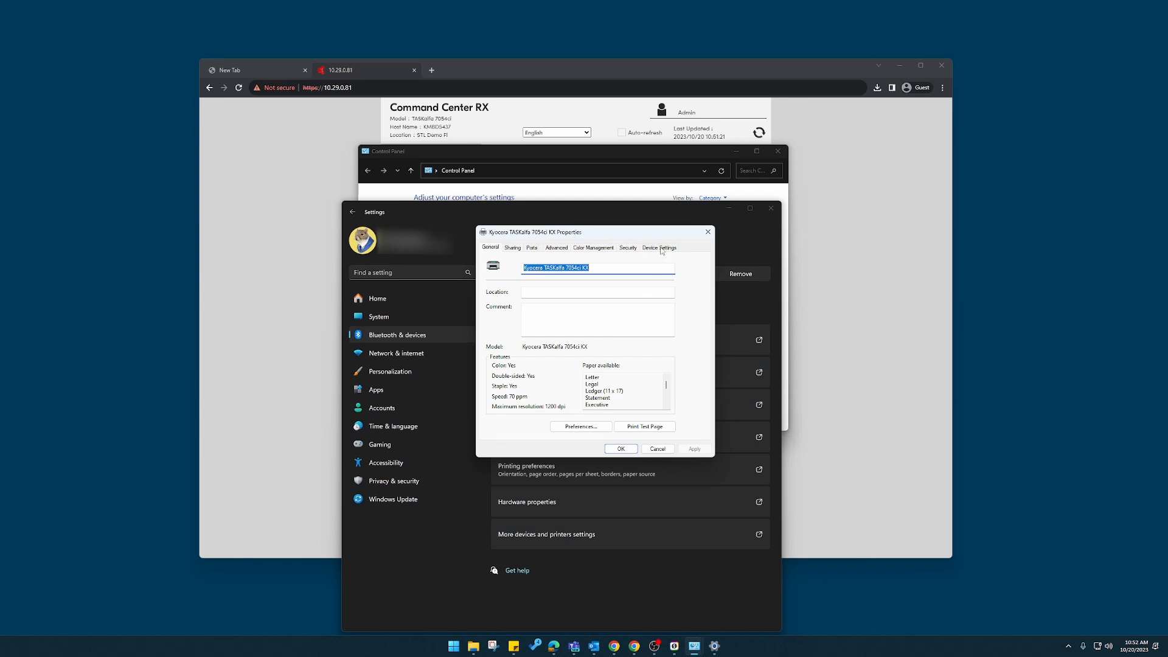
pyautogui.click(659, 249)
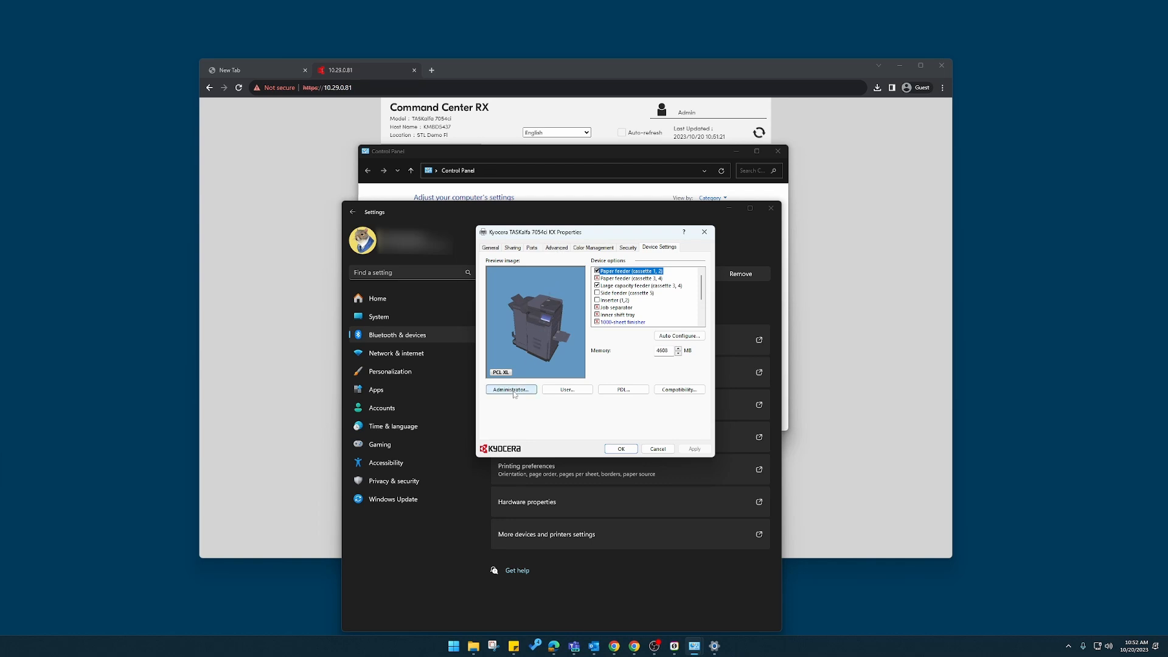
pyautogui.click(511, 389)
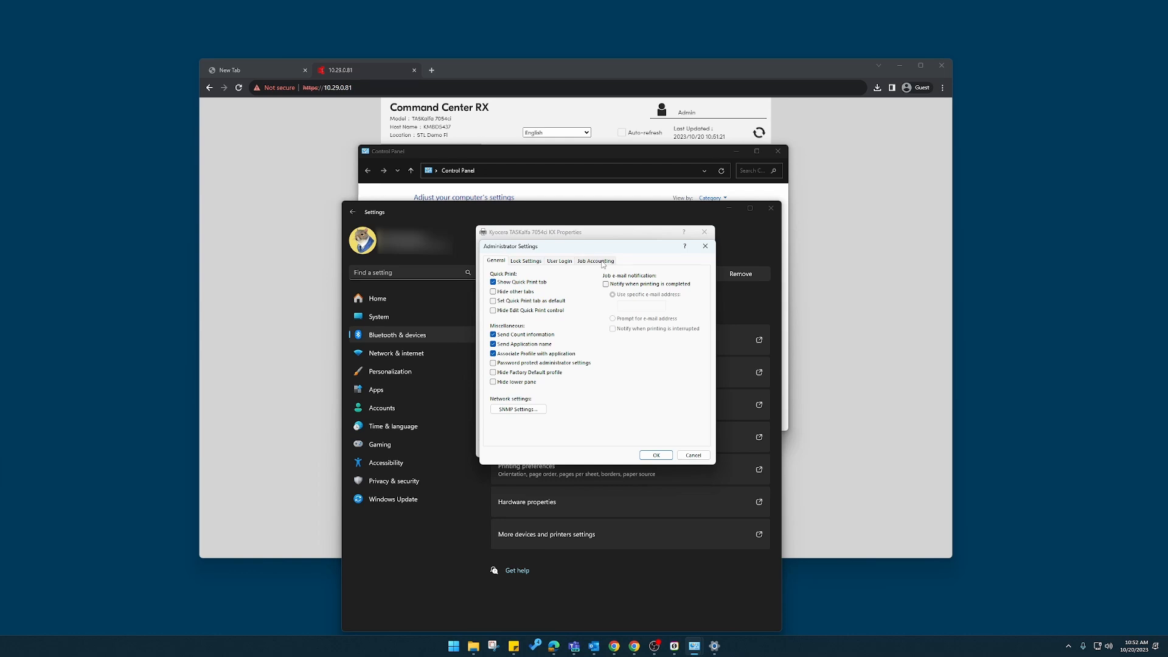
# Enable driver job accounting using specific account ID 111 and confirm the dialogs
pyautogui.click(596, 261)
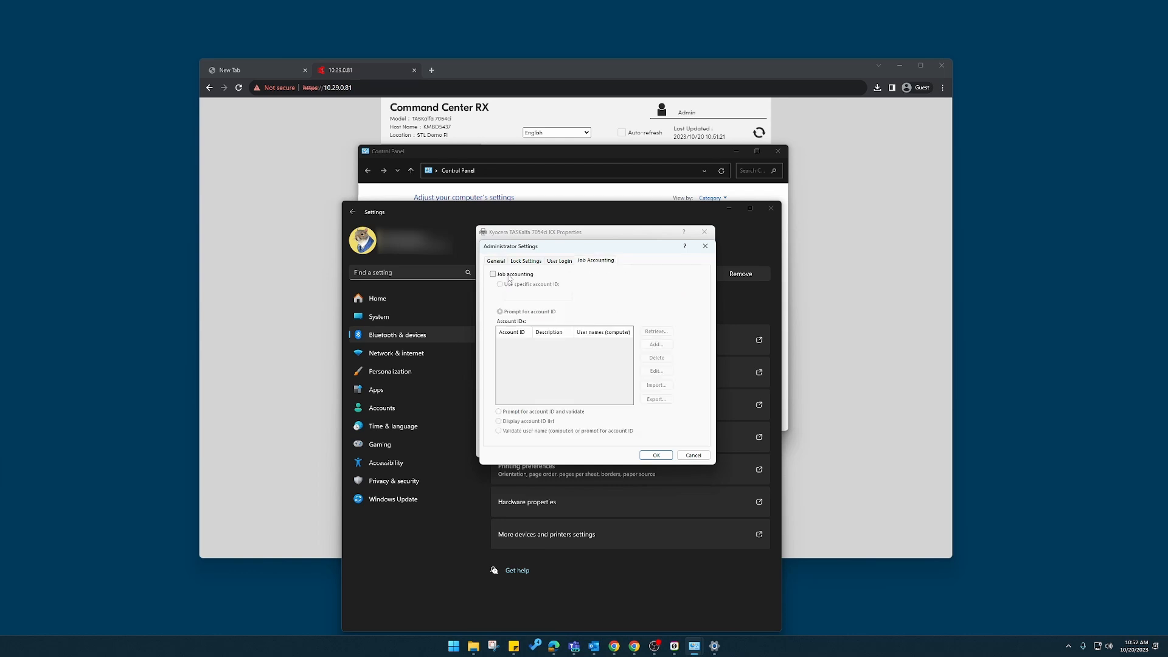
pyautogui.click(494, 273)
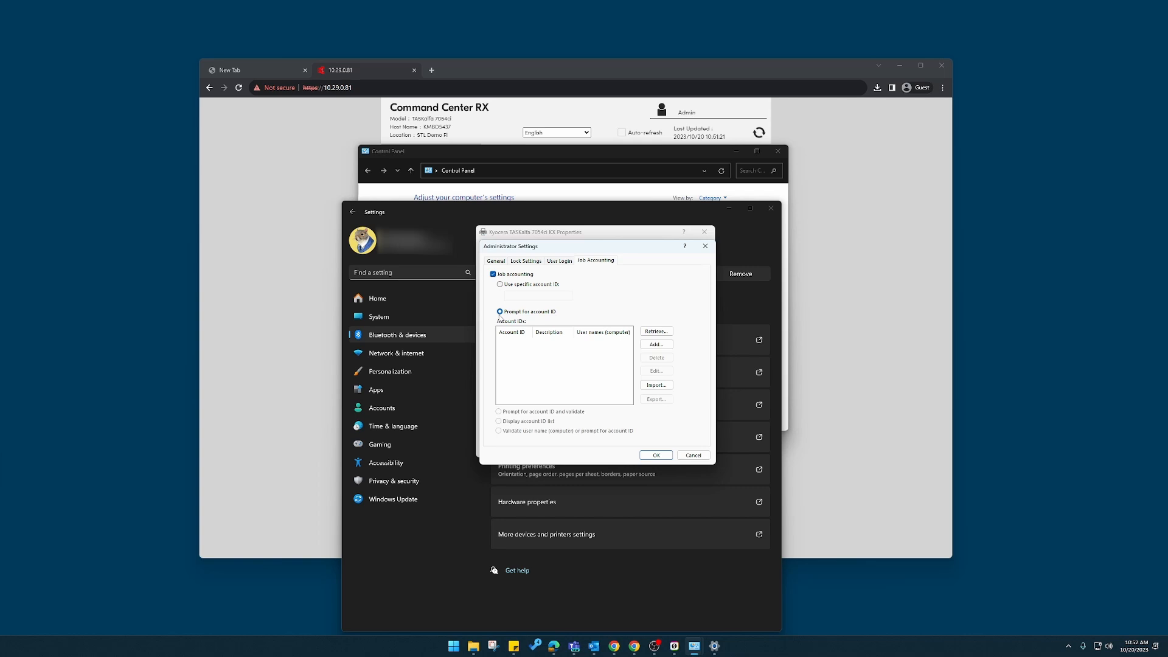
pyautogui.click(499, 285)
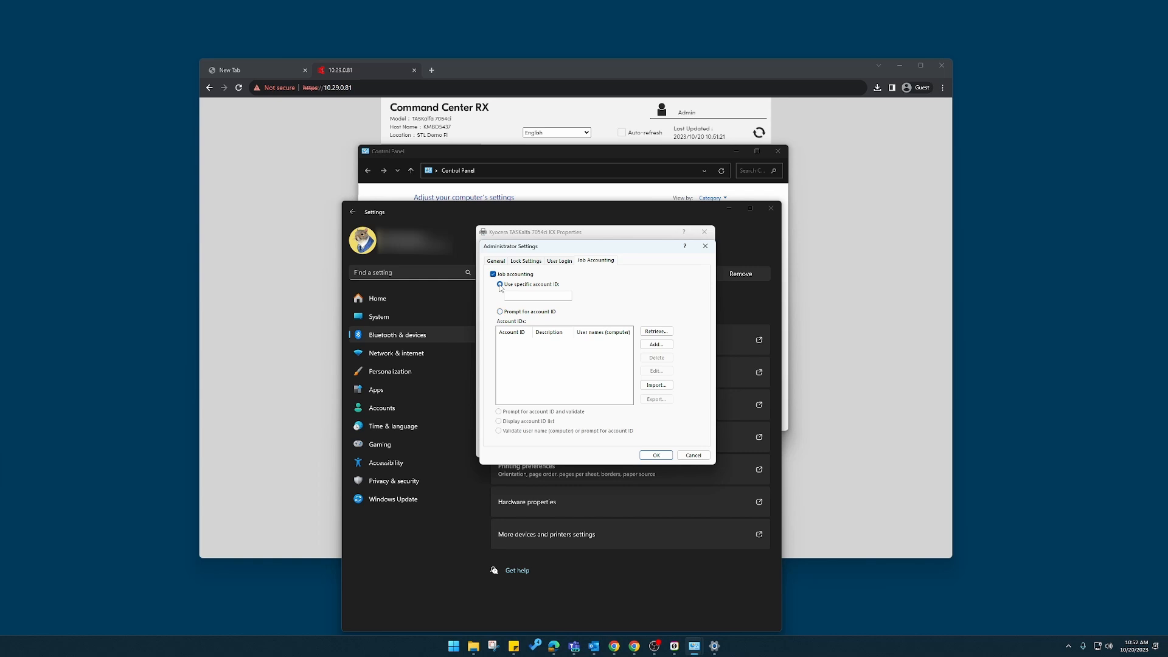
pyautogui.click(537, 296)
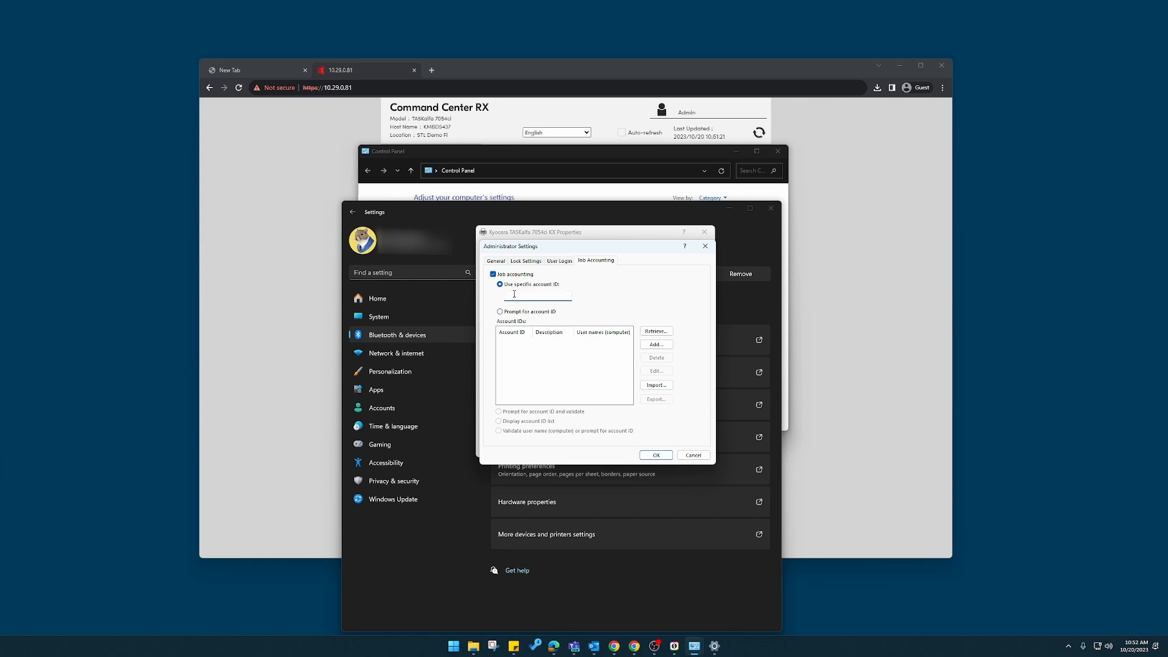
pyautogui.write('111')
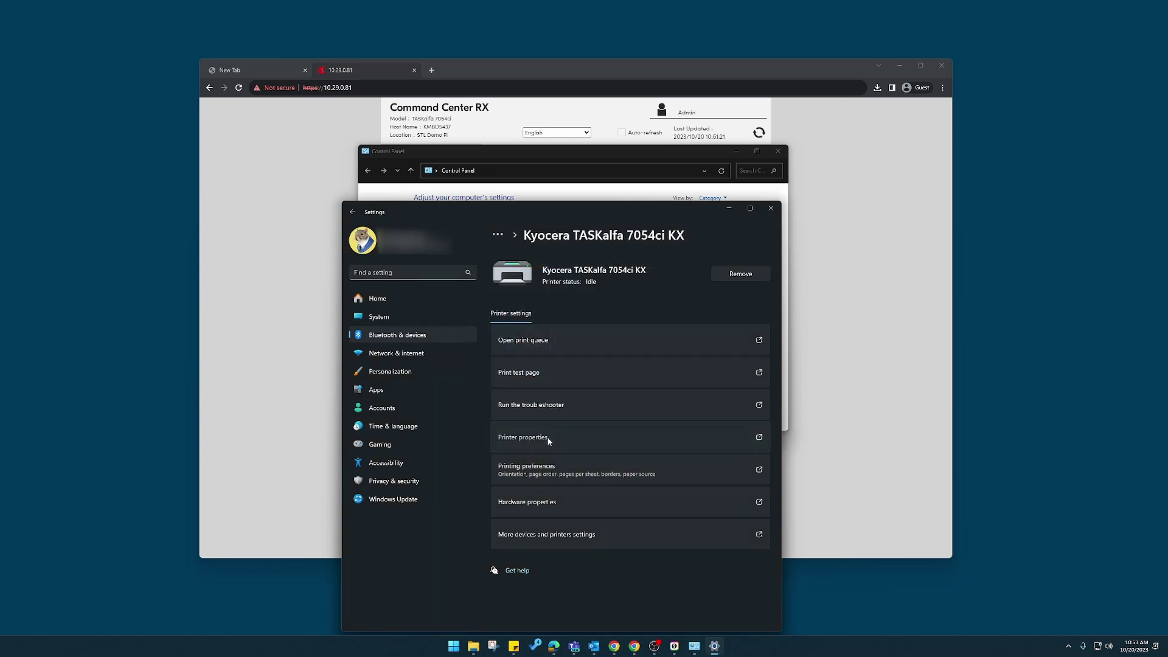
# Reopen the driver's Job Accounting settings to verify ID 111, then close both dialogs unchanged
pyautogui.click(522, 437)
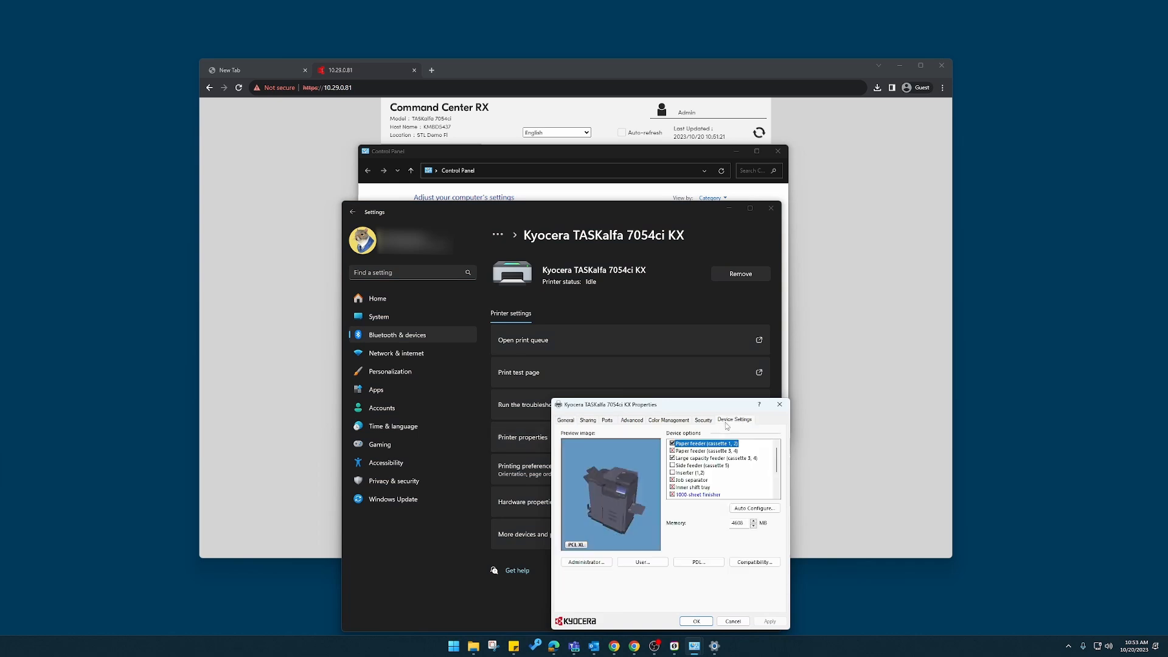
pyautogui.click(586, 562)
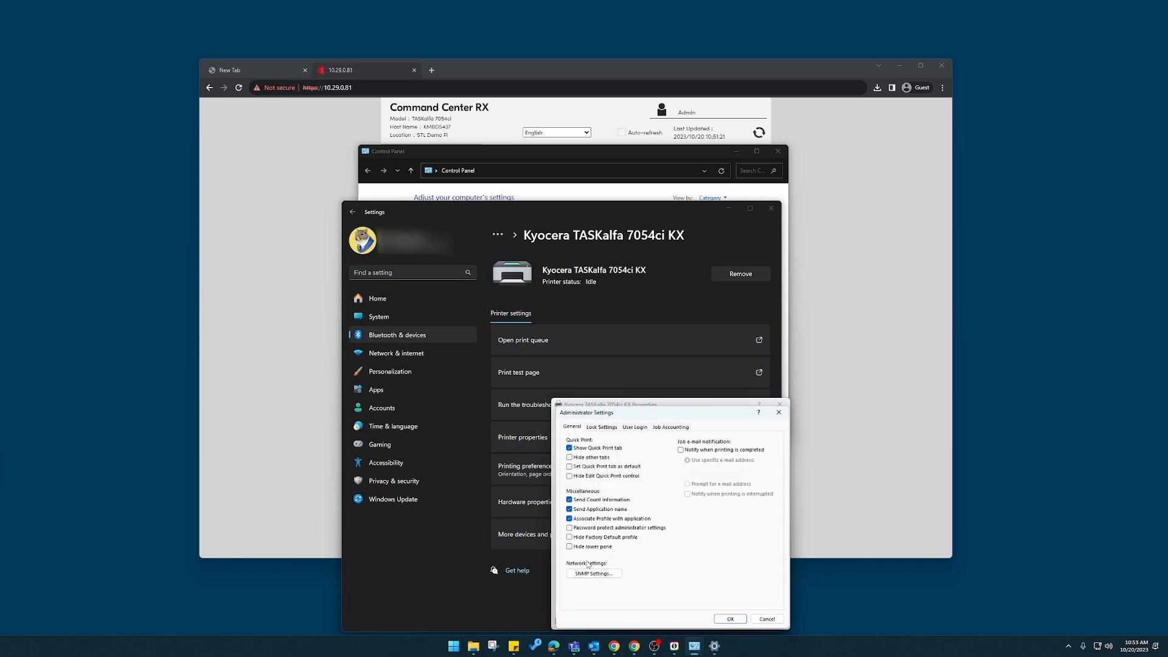
pyautogui.click(671, 427)
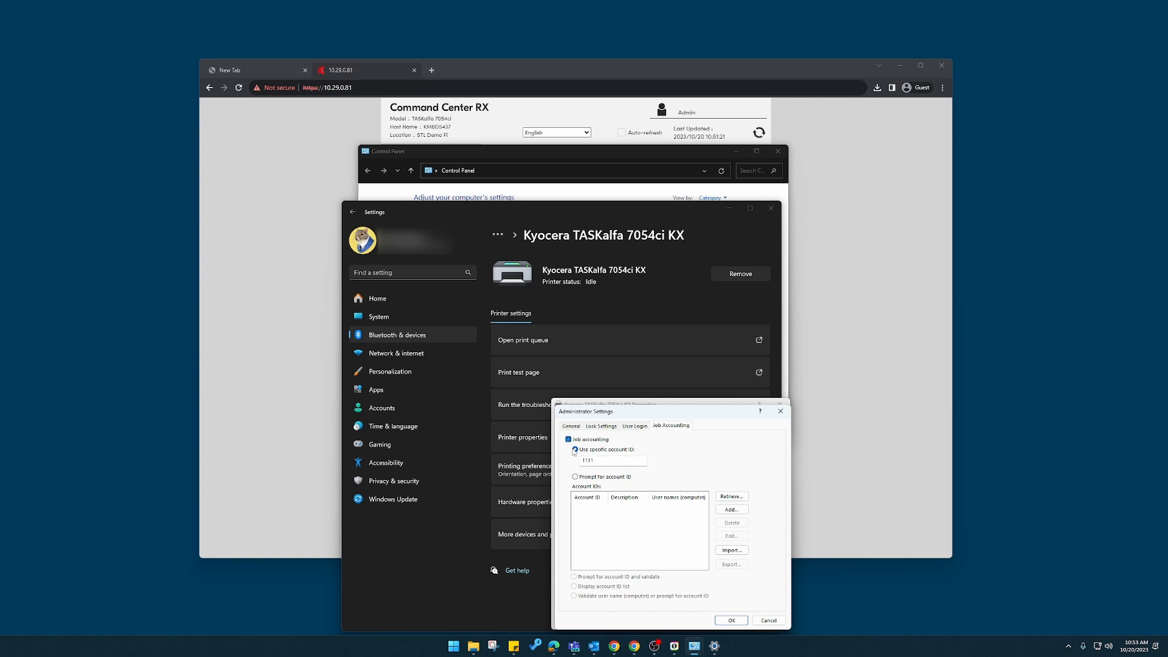
pyautogui.click(573, 450)
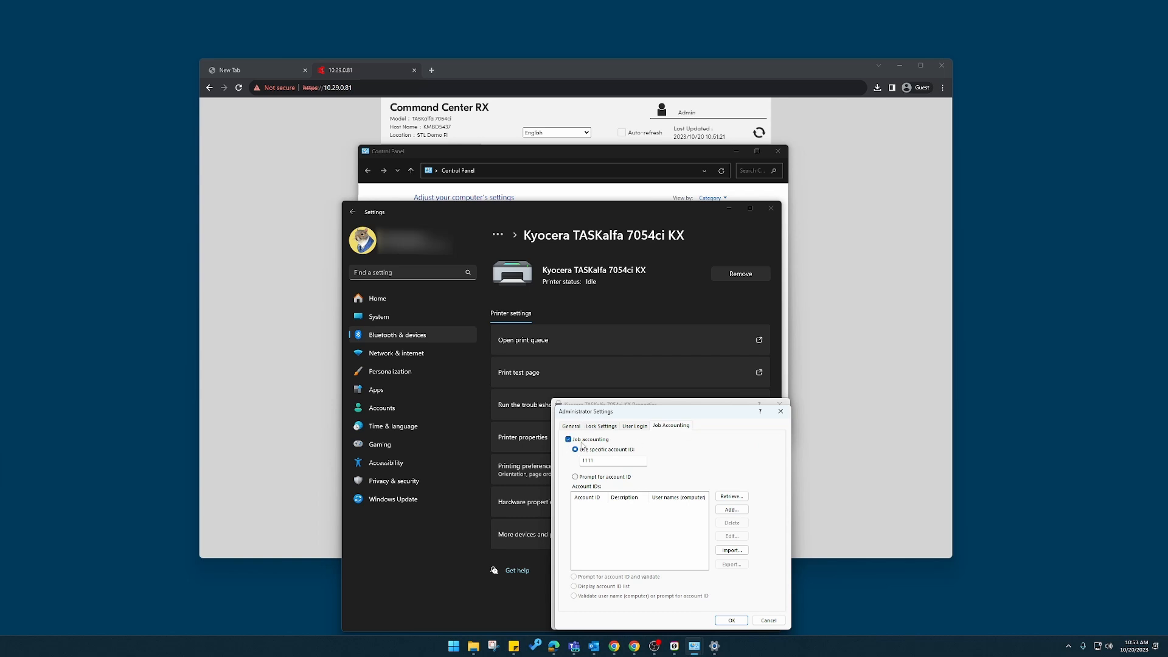
pyautogui.moveTo(665, 549)
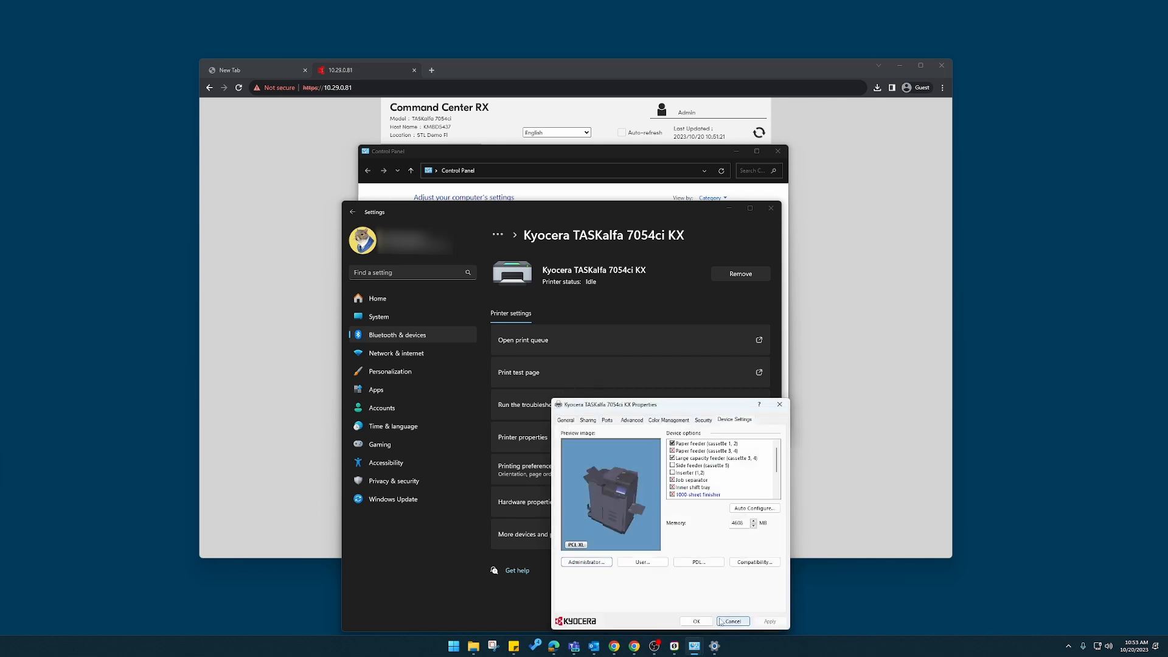
pyautogui.click(733, 621)
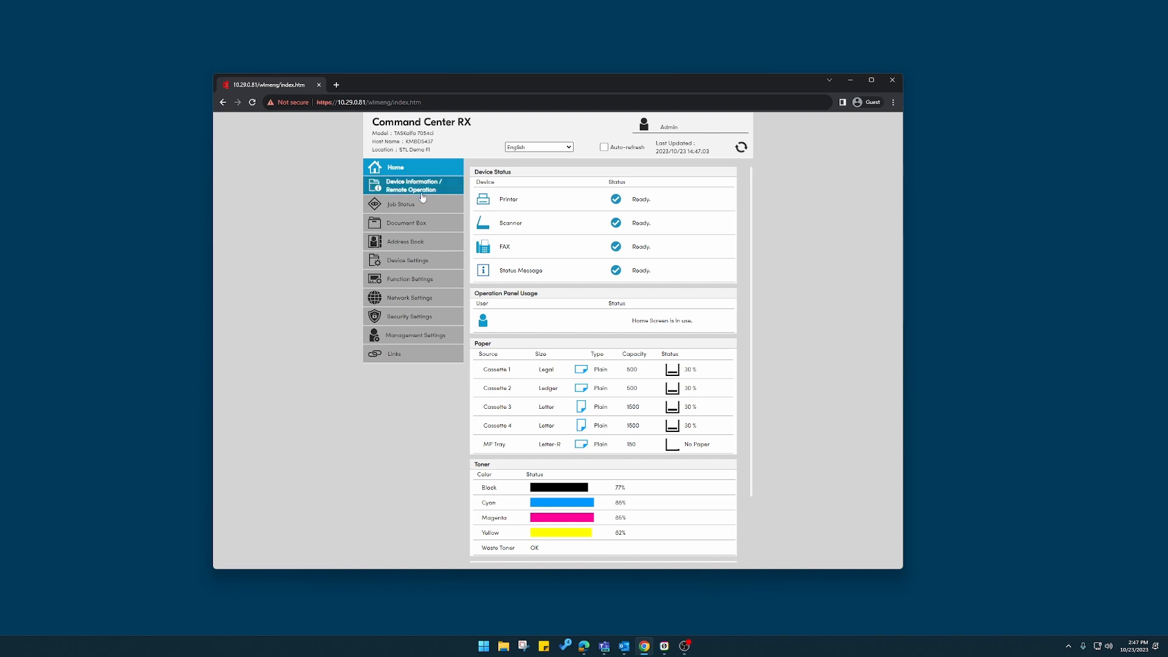
# Check that account 111's counters are all zero, then return to the Job Accounting list
pyautogui.click(411, 336)
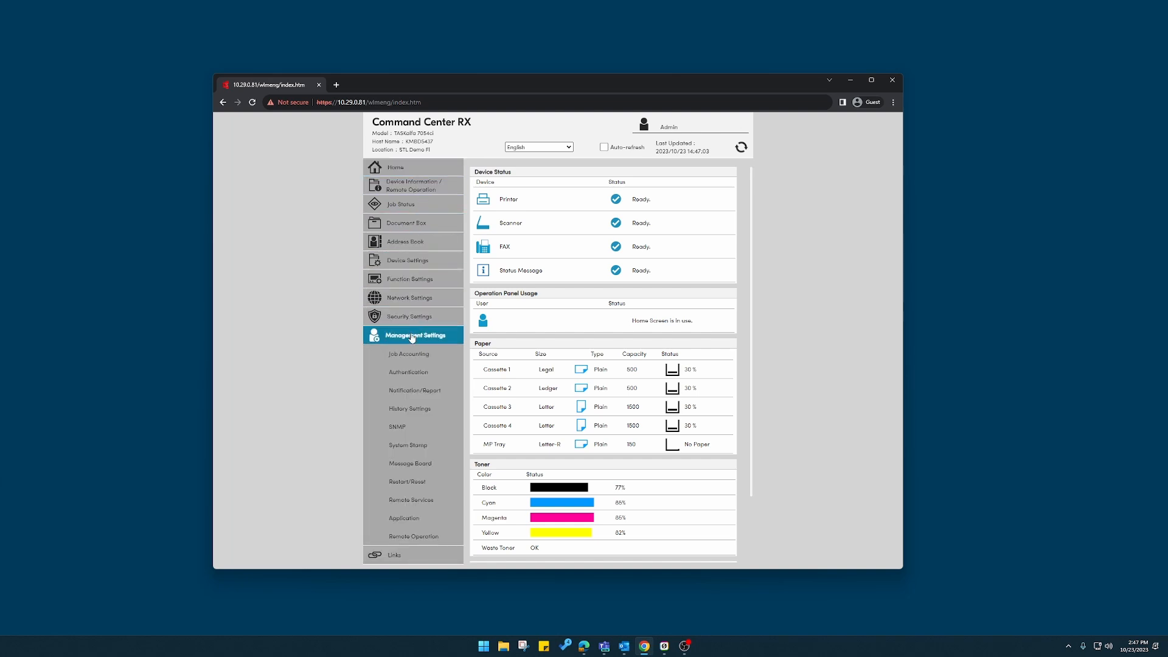
pyautogui.click(409, 354)
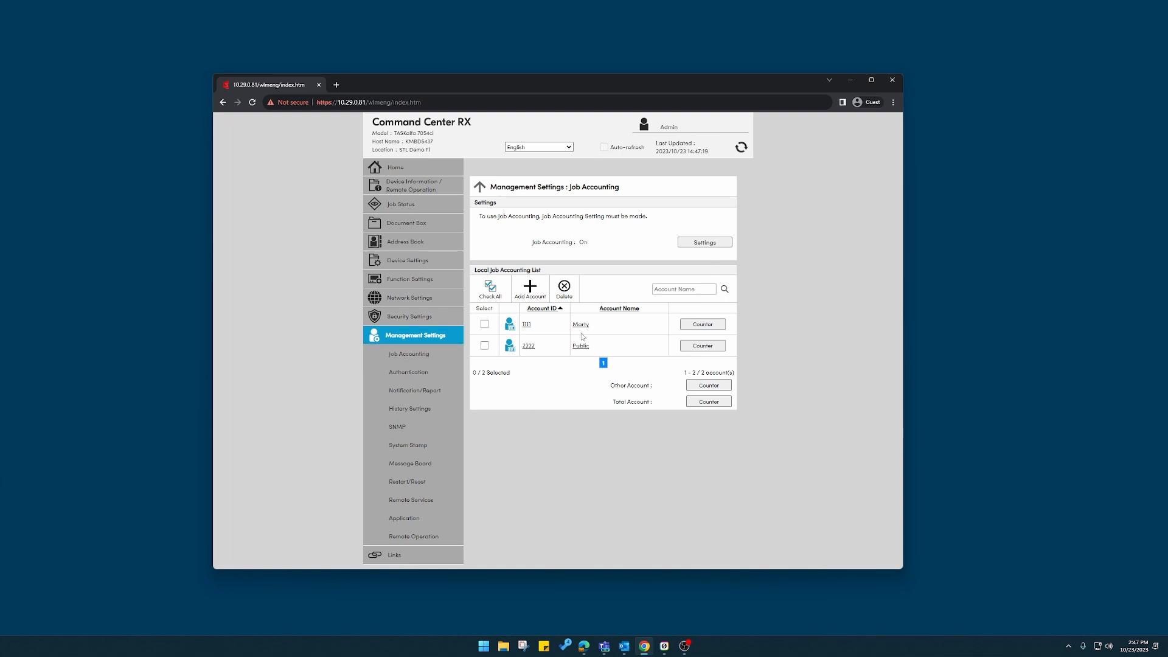
pyautogui.moveTo(584, 355)
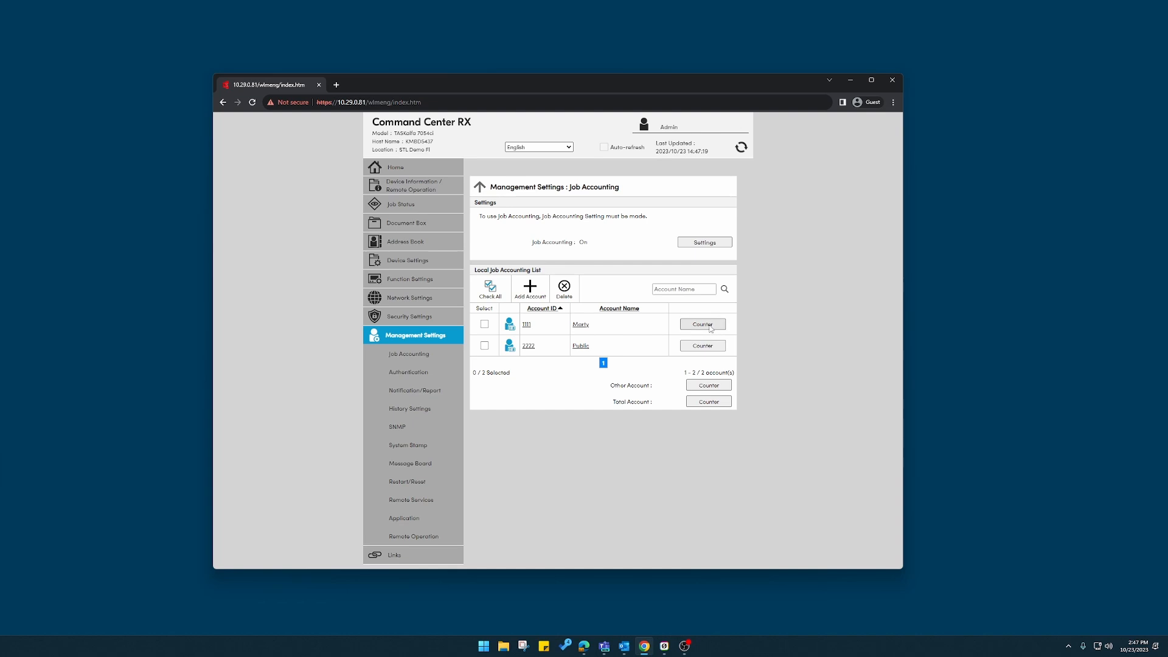
pyautogui.click(704, 324)
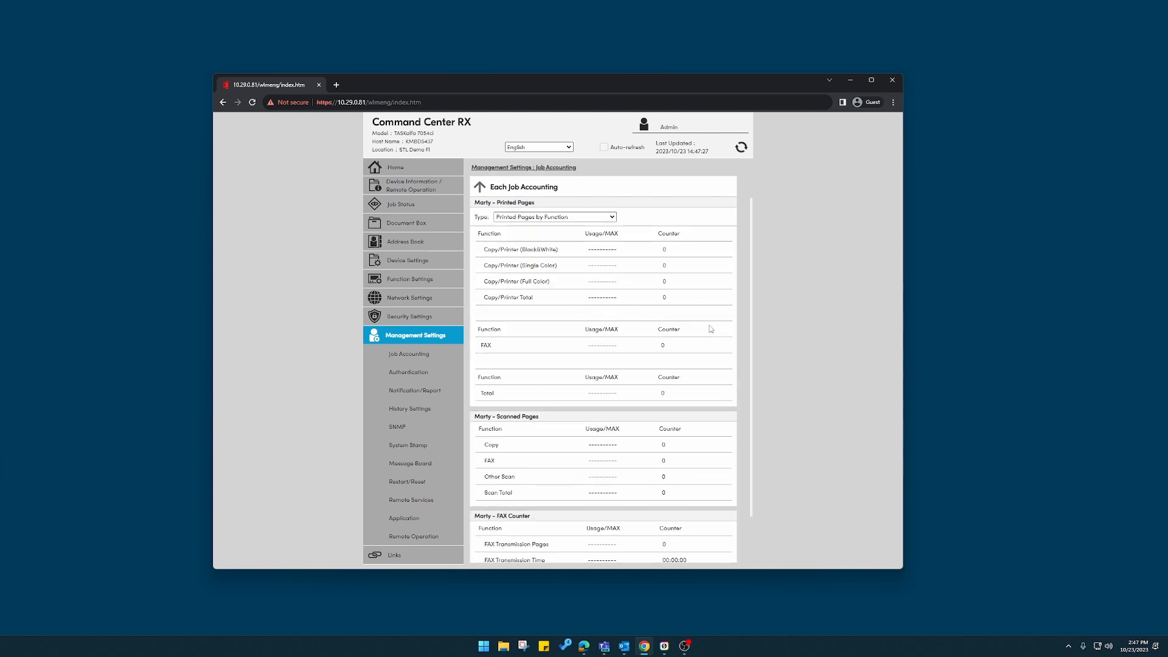
pyautogui.moveTo(665, 331)
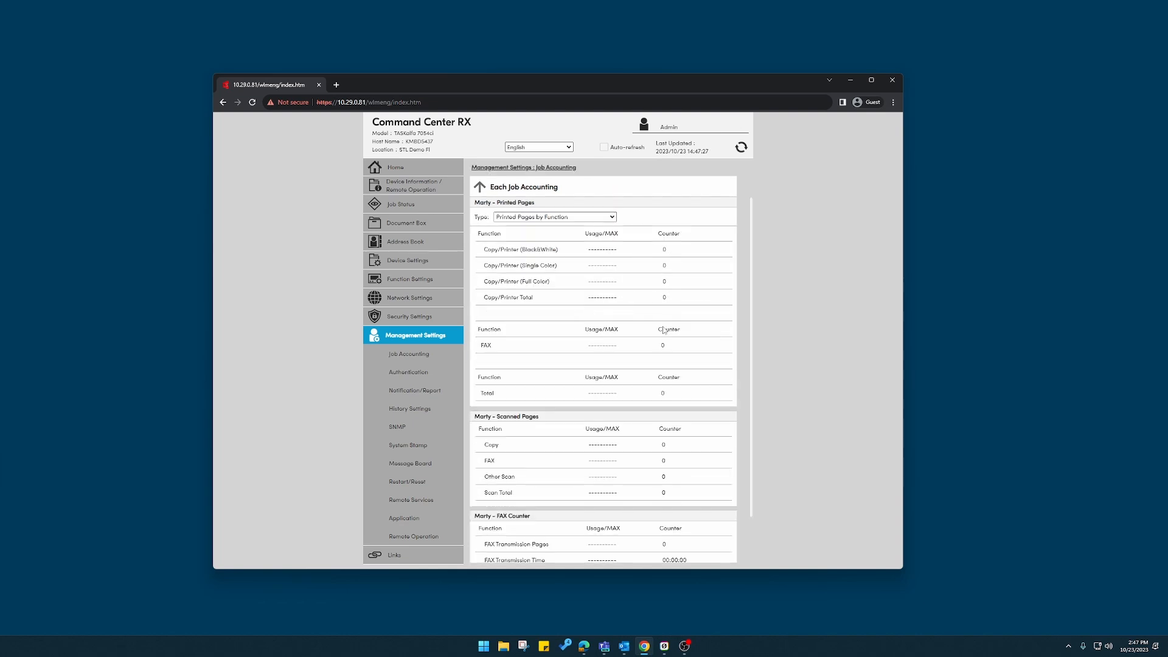
pyautogui.scroll(-3)
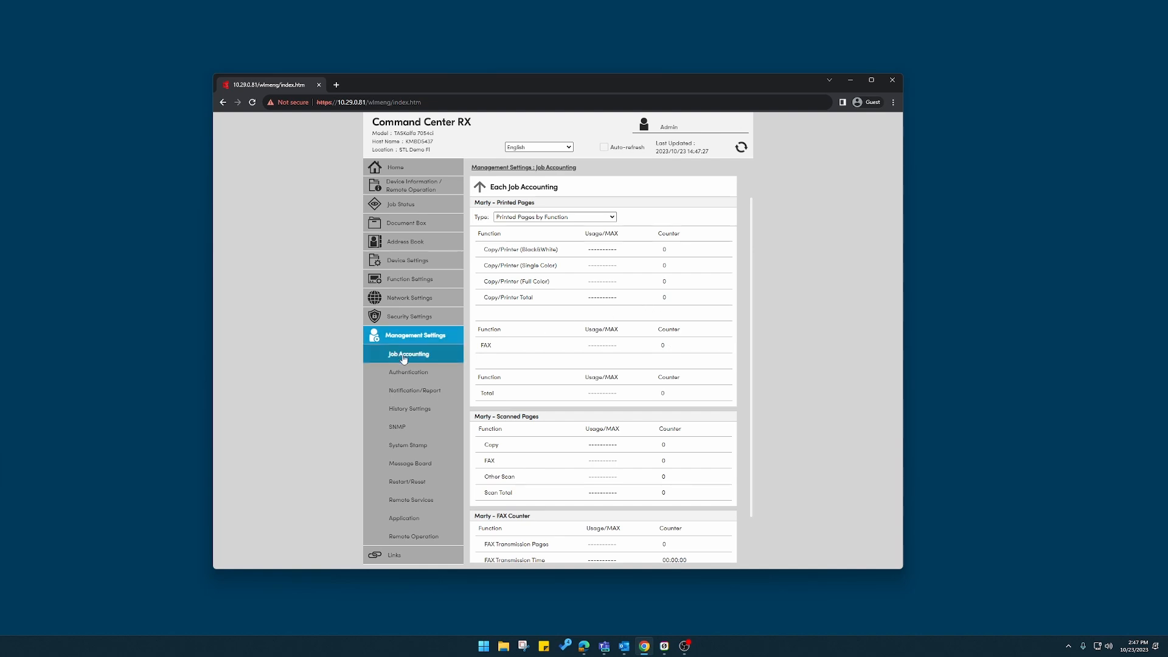
pyautogui.click(408, 353)
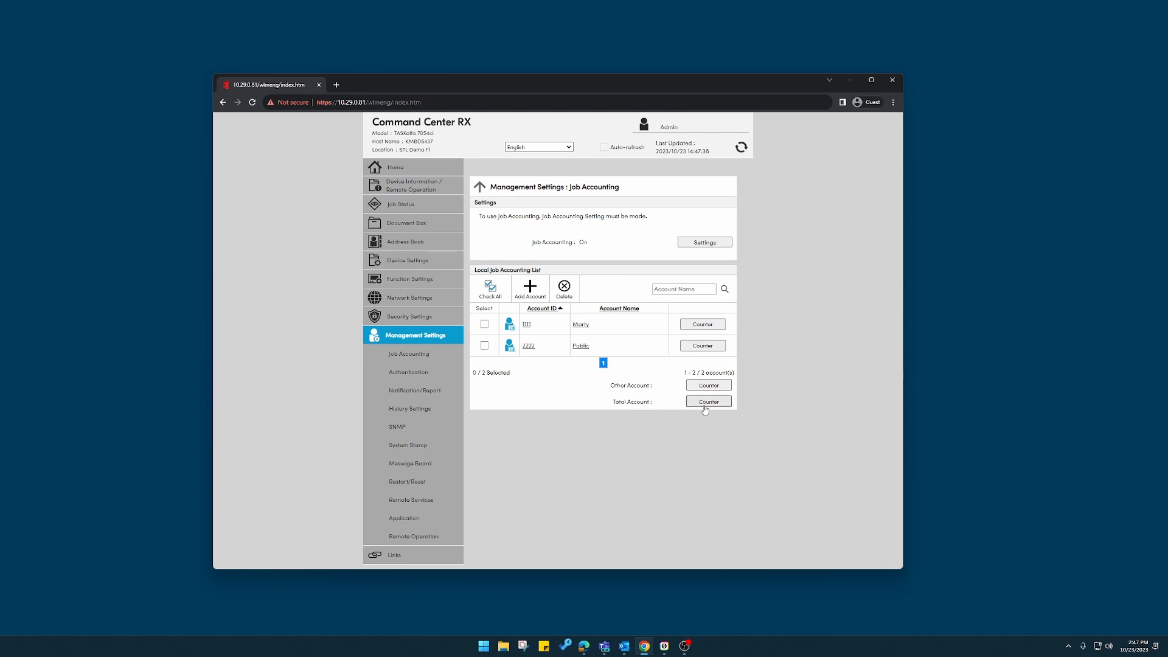
# Review the Total Account counters and confirm resetting counters in all accounts
pyautogui.click(709, 401)
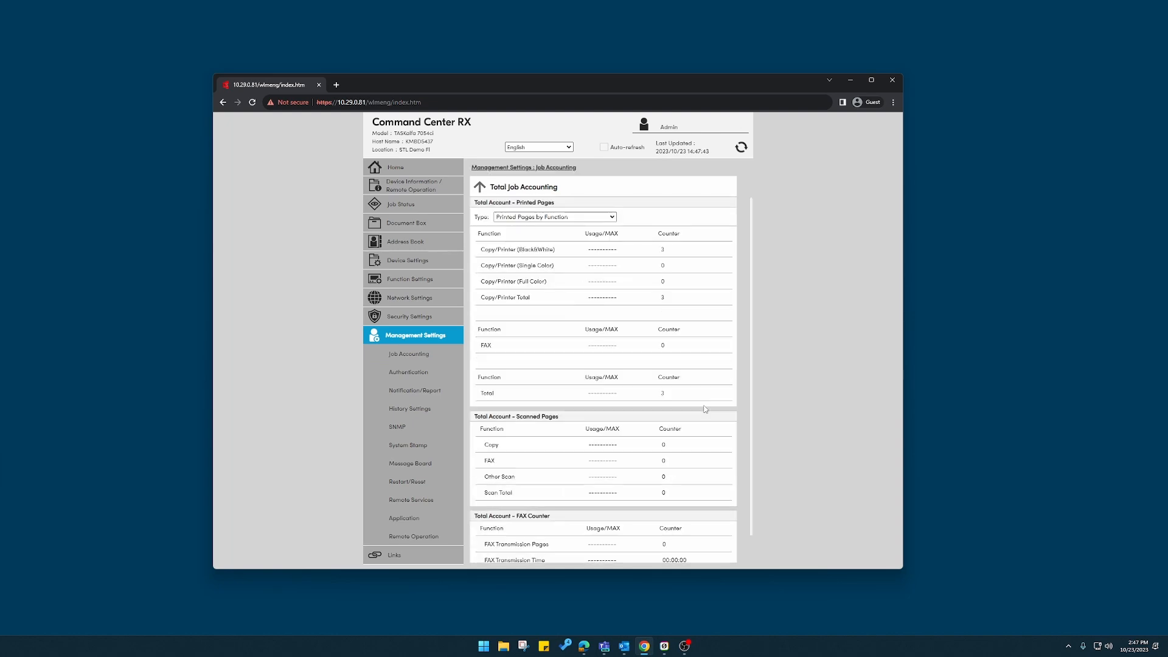
pyautogui.moveTo(653, 265)
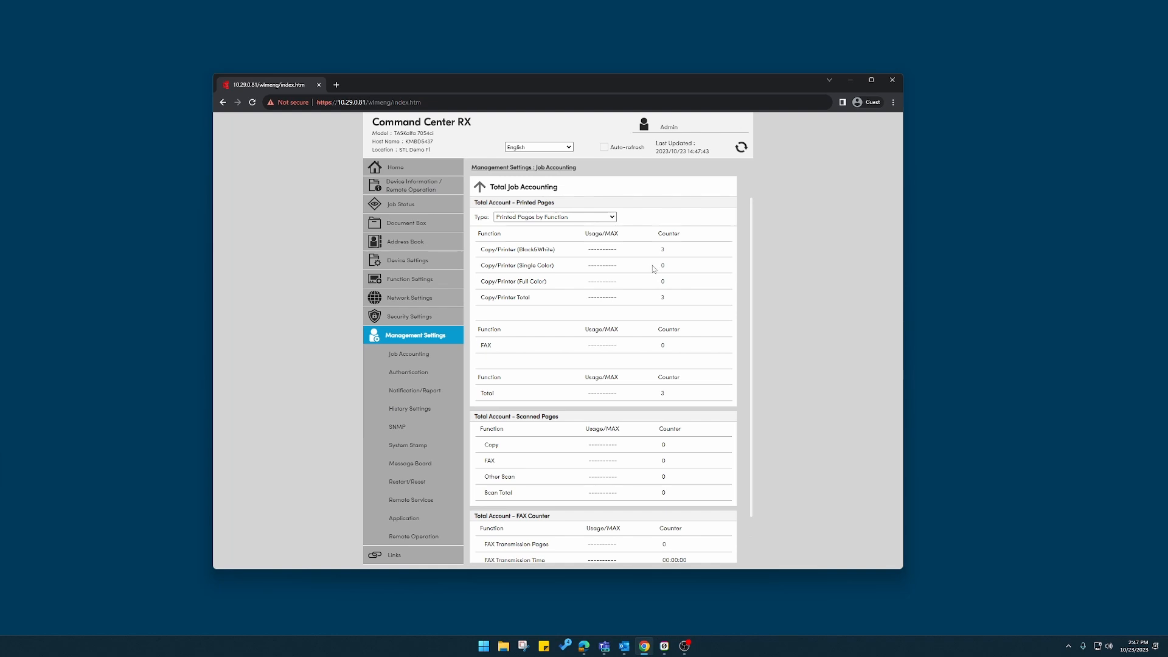
pyautogui.scroll(-3)
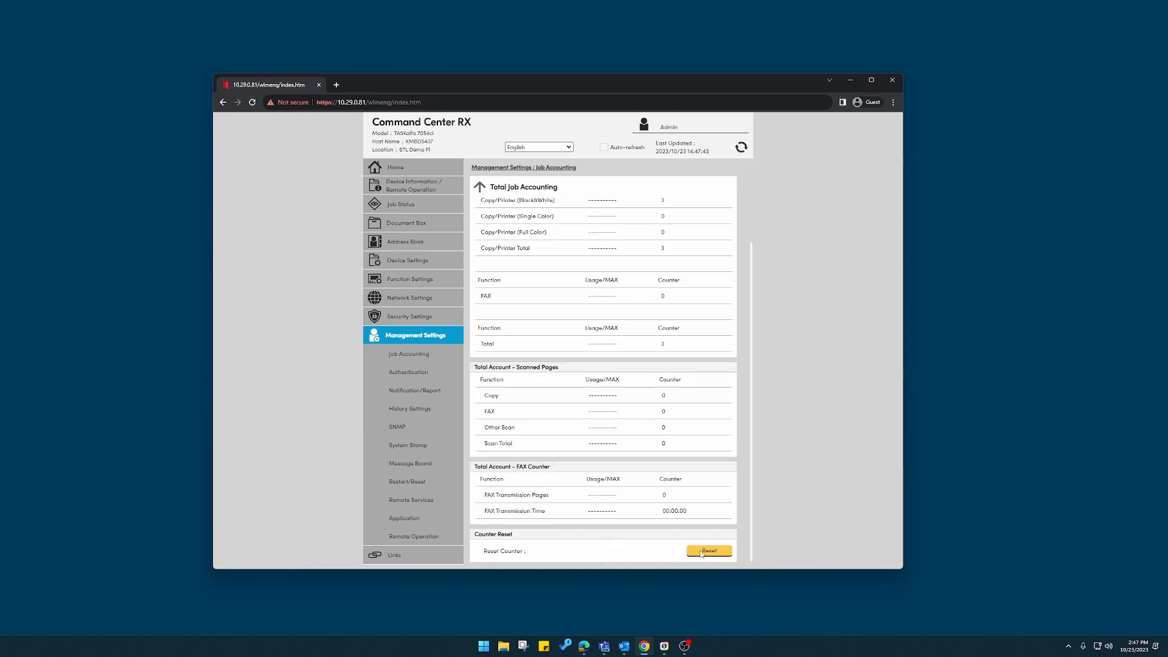
pyautogui.click(710, 551)
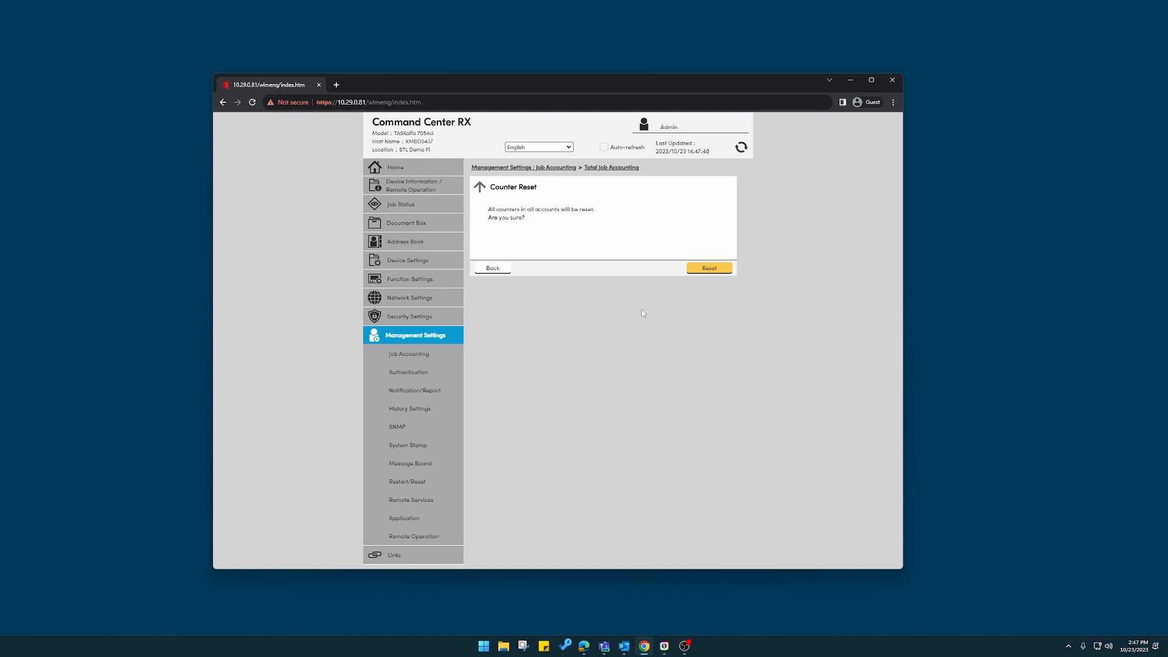
pyautogui.click(709, 268)
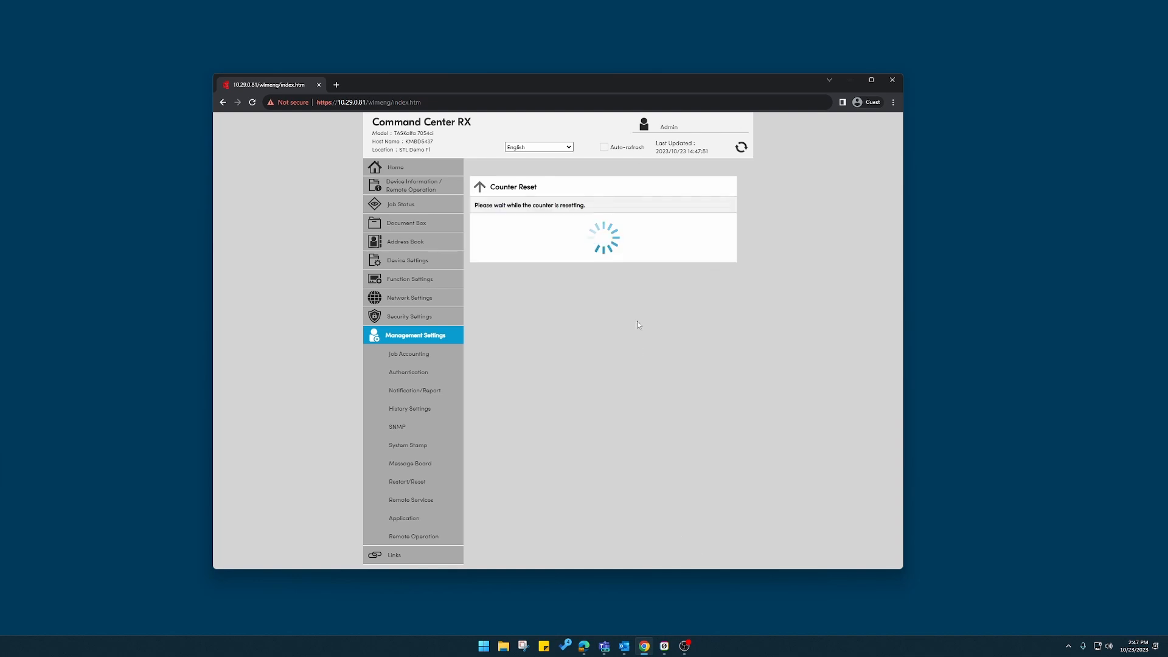